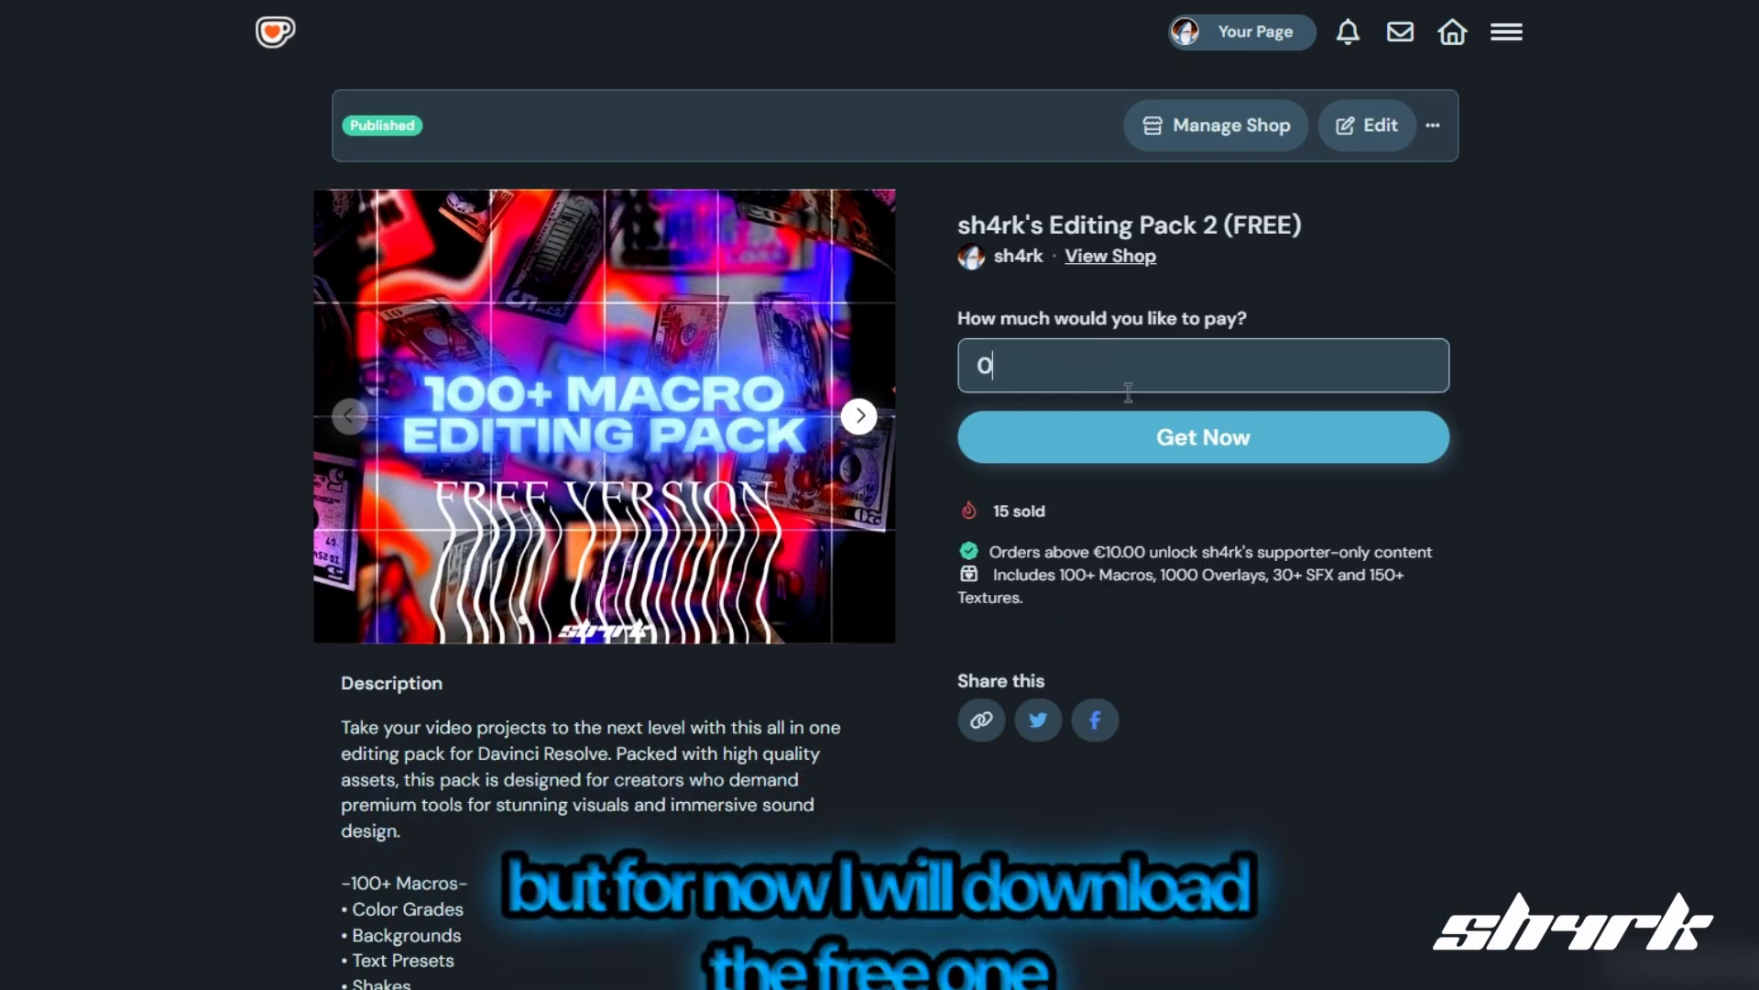
Check out sh4rk's Editing Pack 2 at €0.00 and go to the purchased items.
left_click(1202, 436)
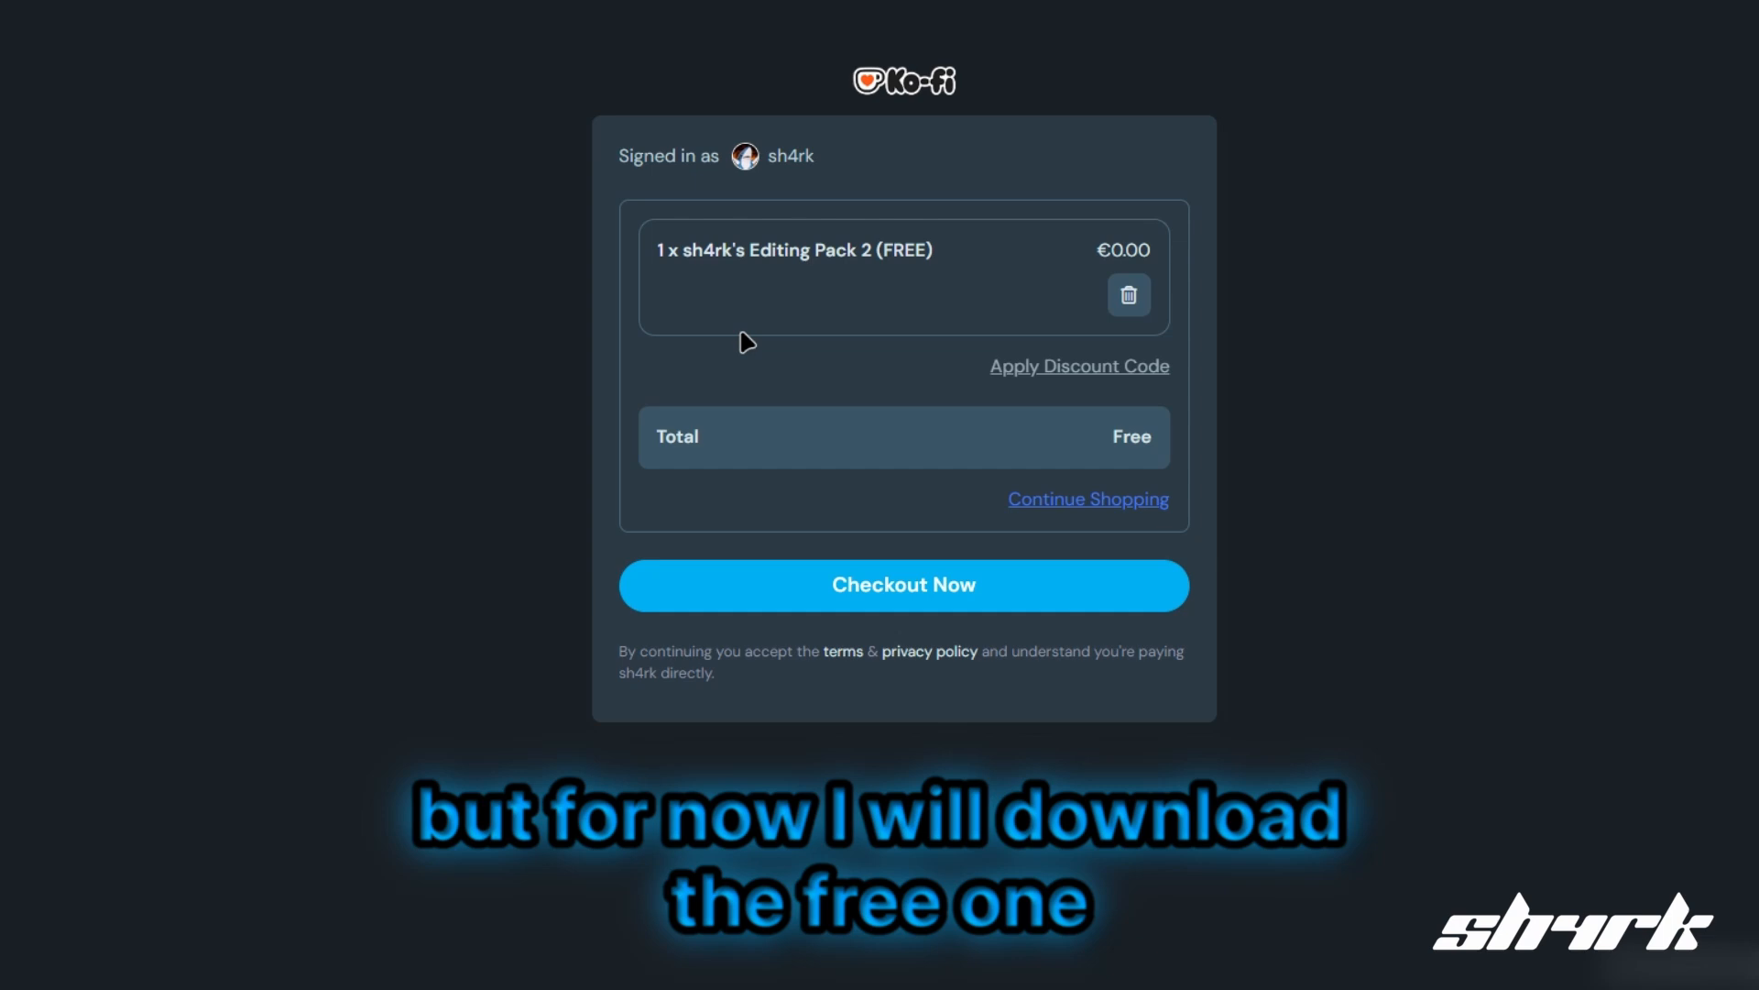
left_click(903, 585)
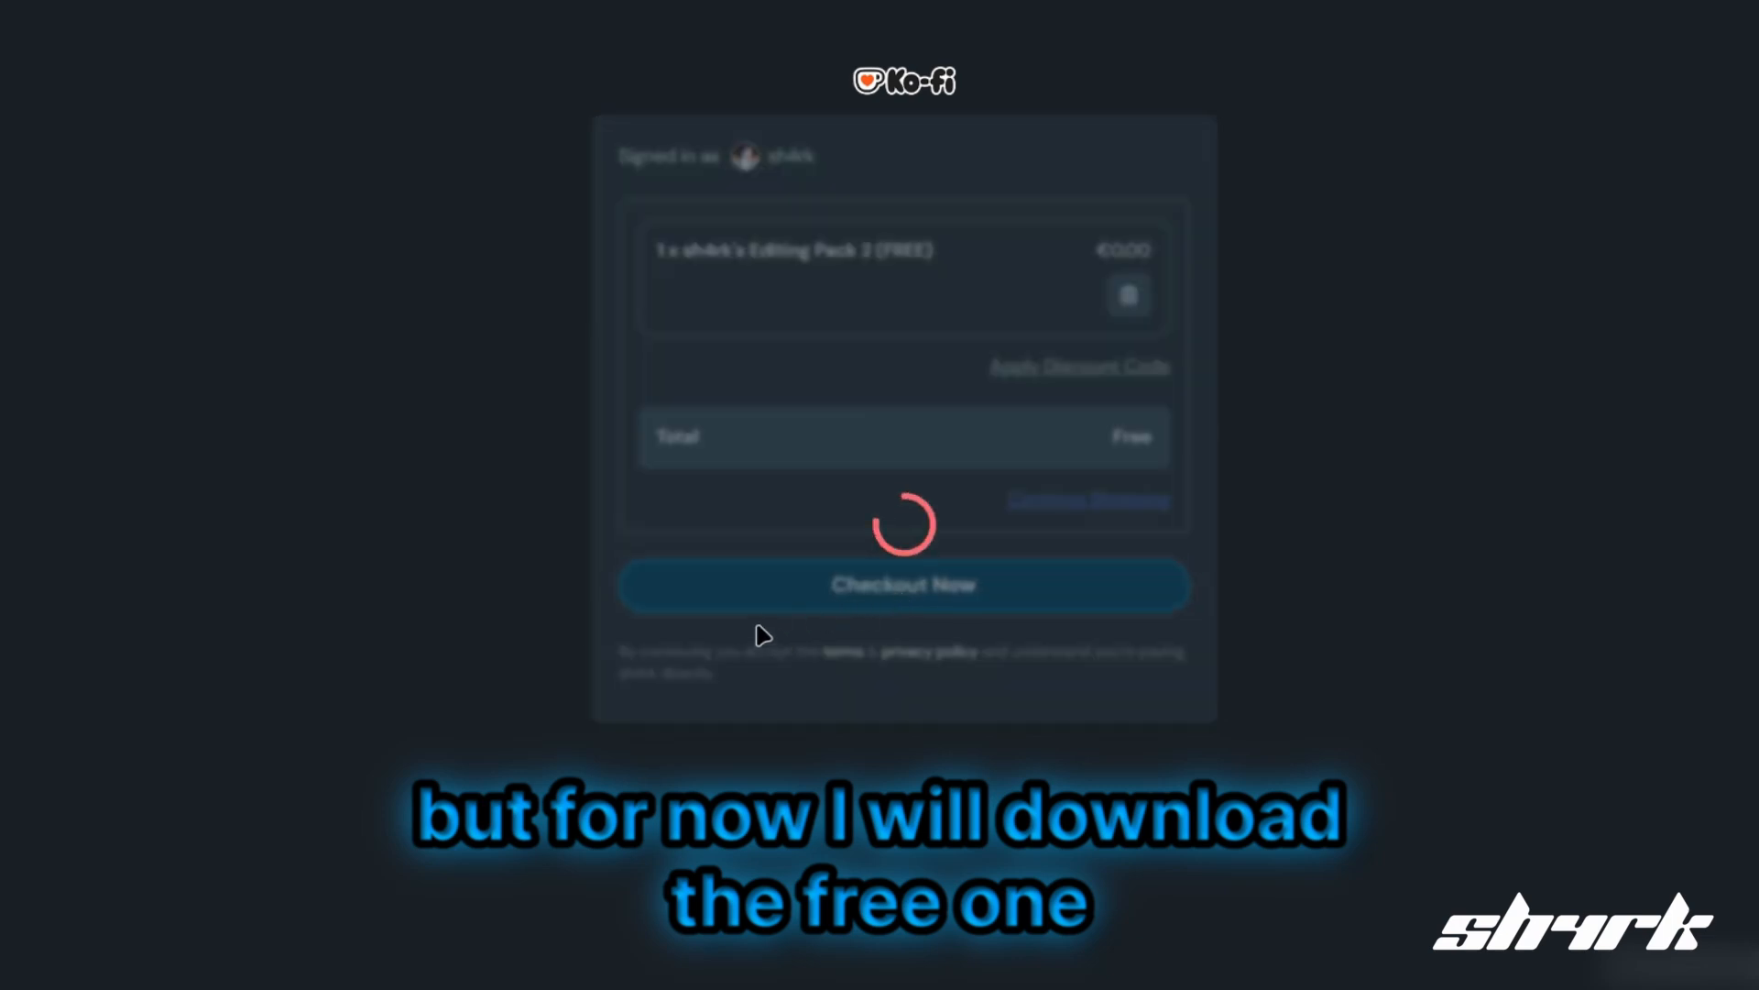
left_click(905, 587)
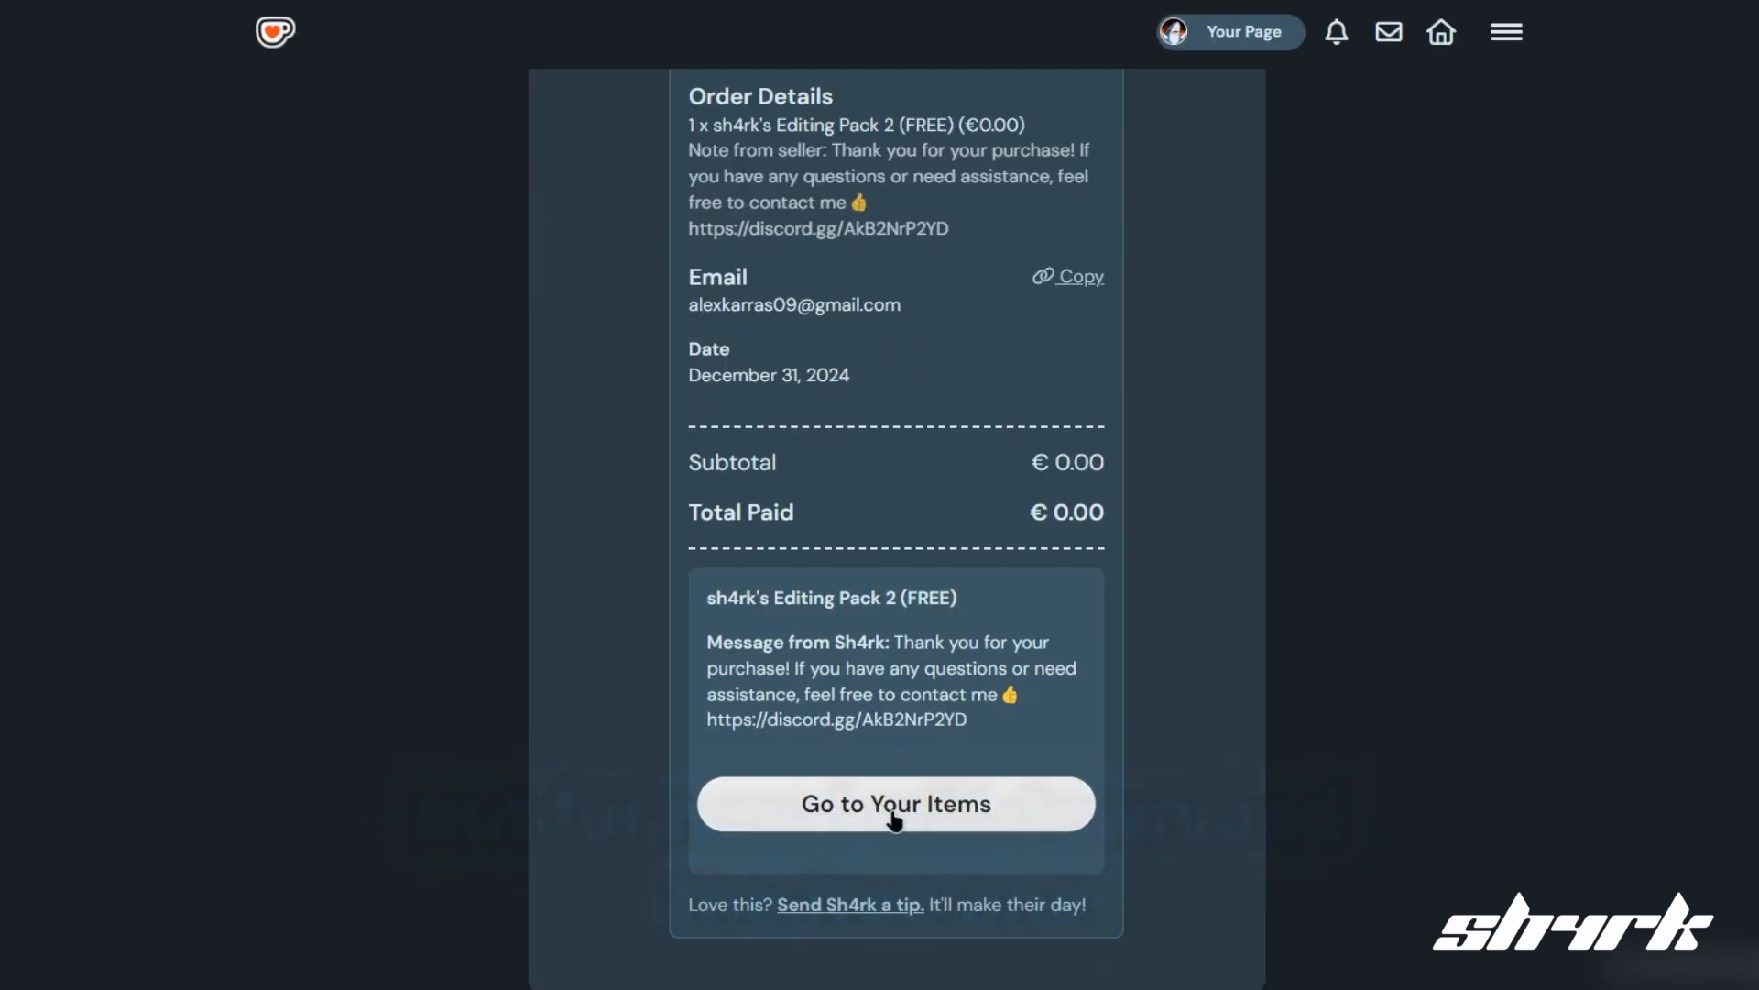
left_click(895, 805)
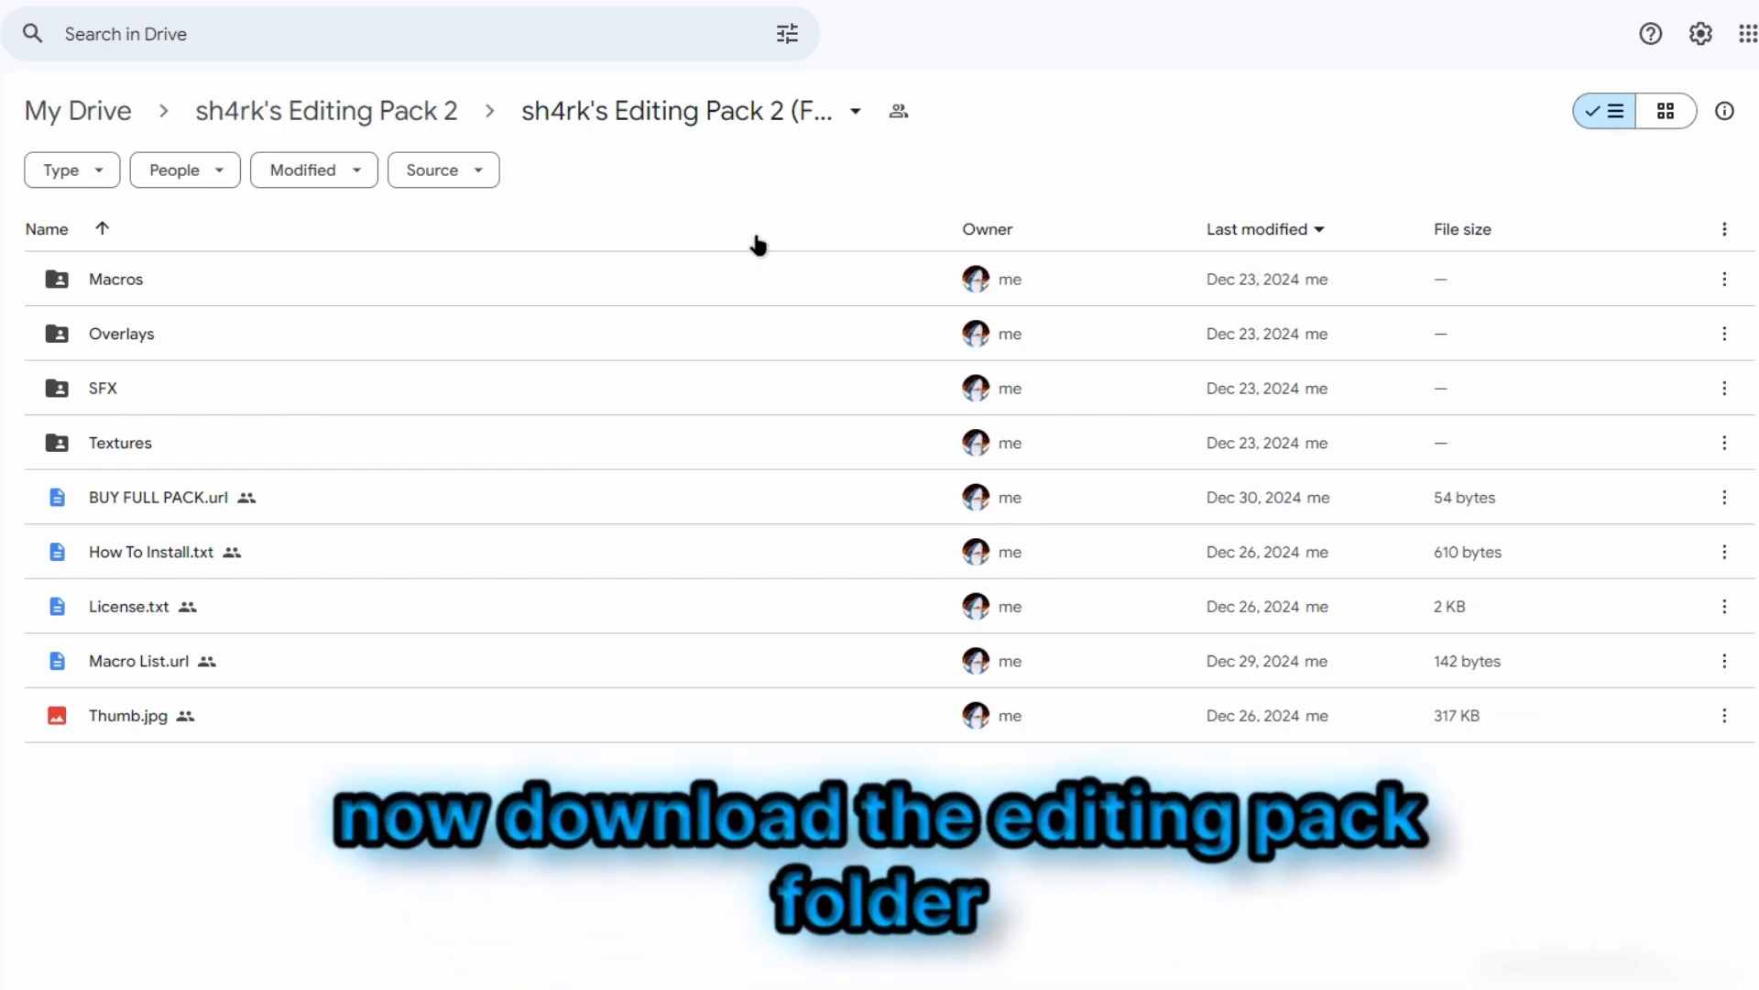
Download the whole pack folder from the breadcrumb dropdown as zip archives.
left_click(857, 110)
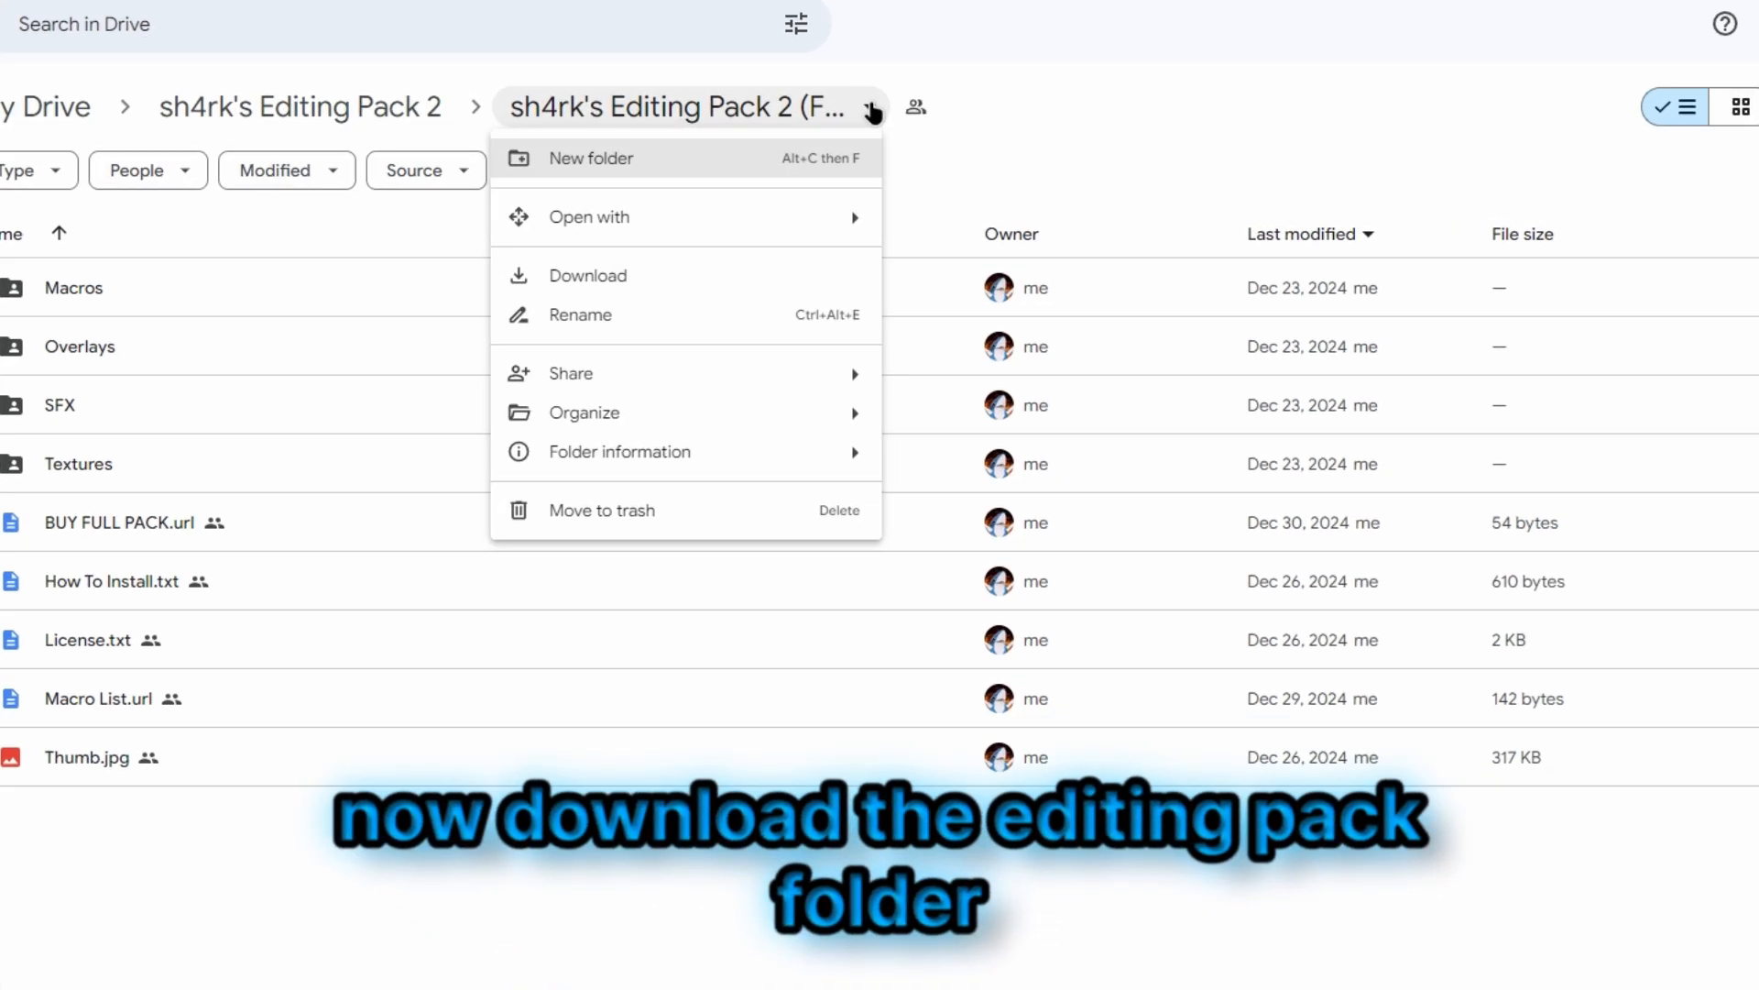
left_click(587, 275)
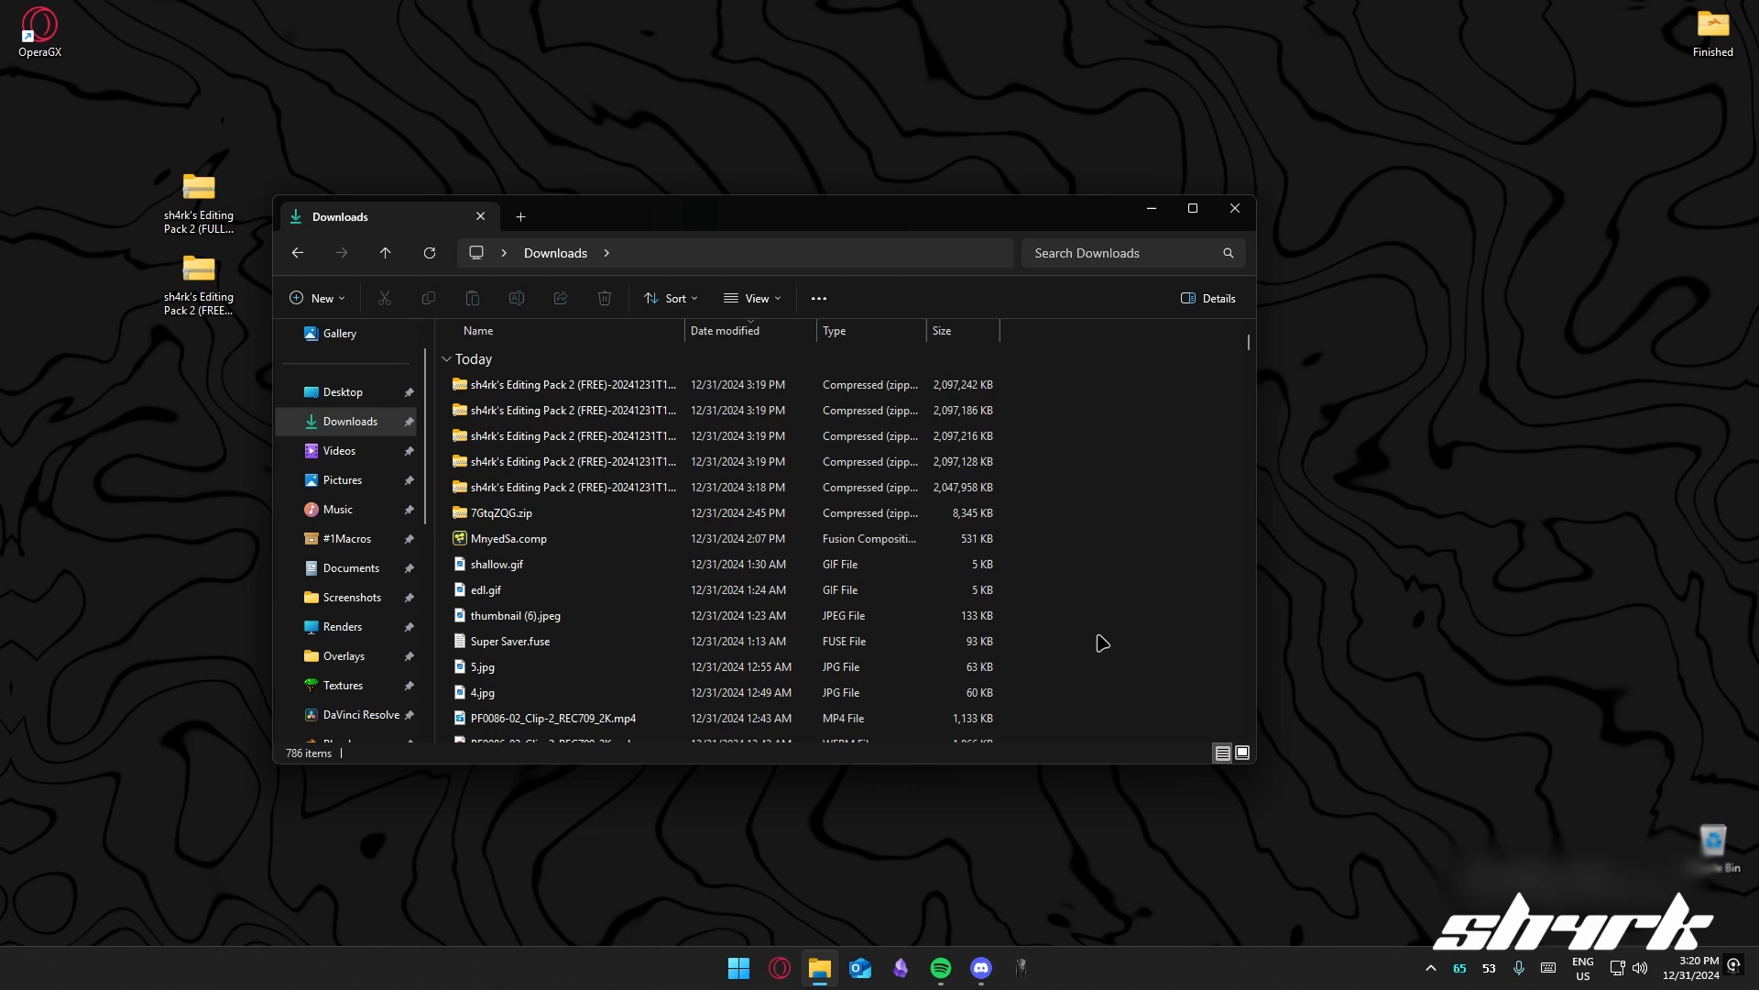
Create a folder named 'folder' in Downloads holding the five pack zips and enter it.
right_click(1101, 644)
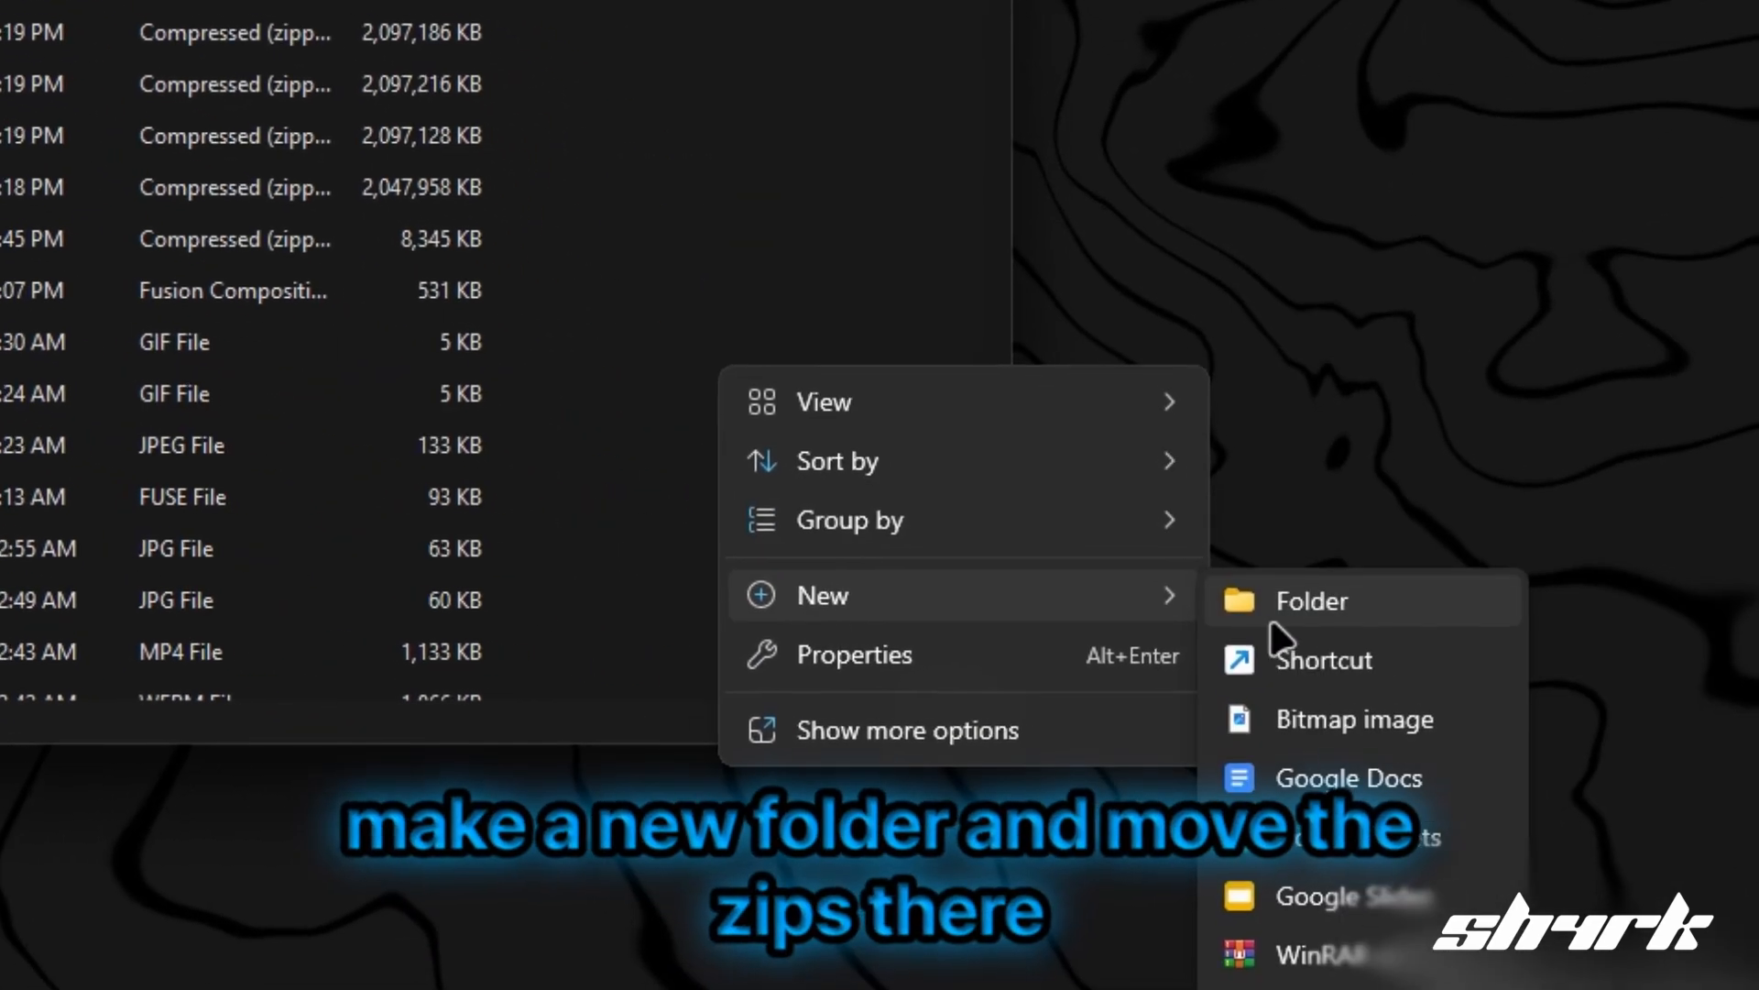
left_click(1312, 600)
type("folder")
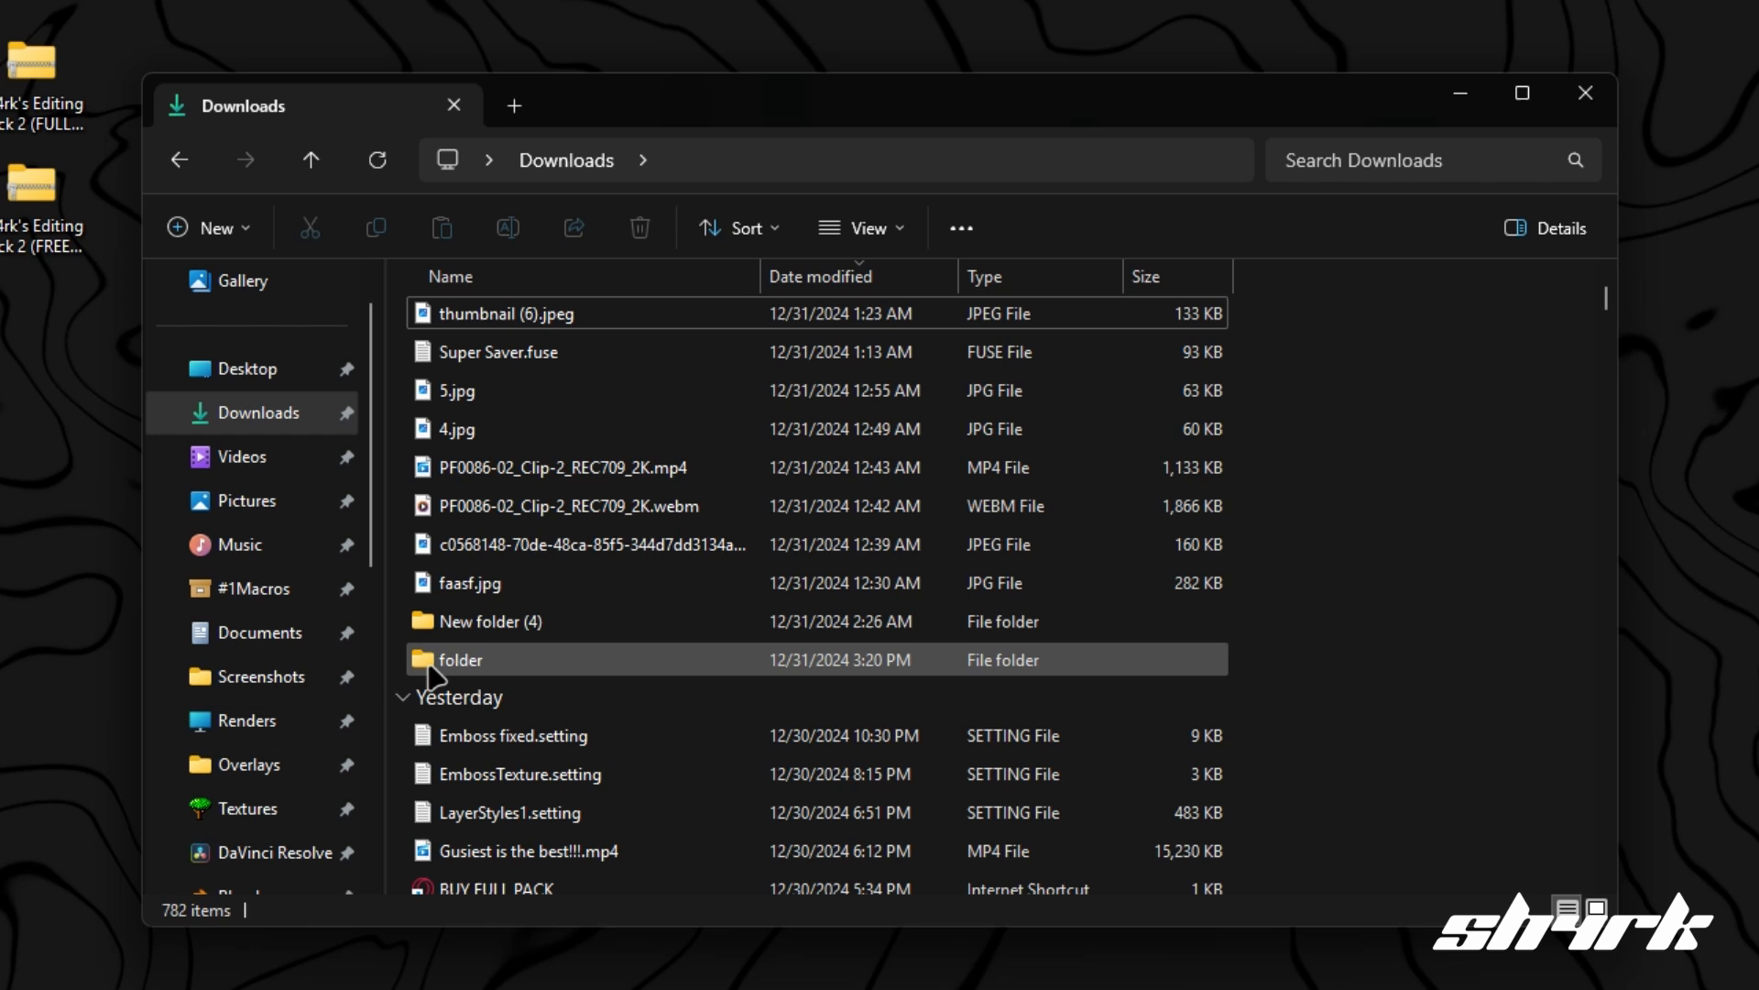
double_click(459, 658)
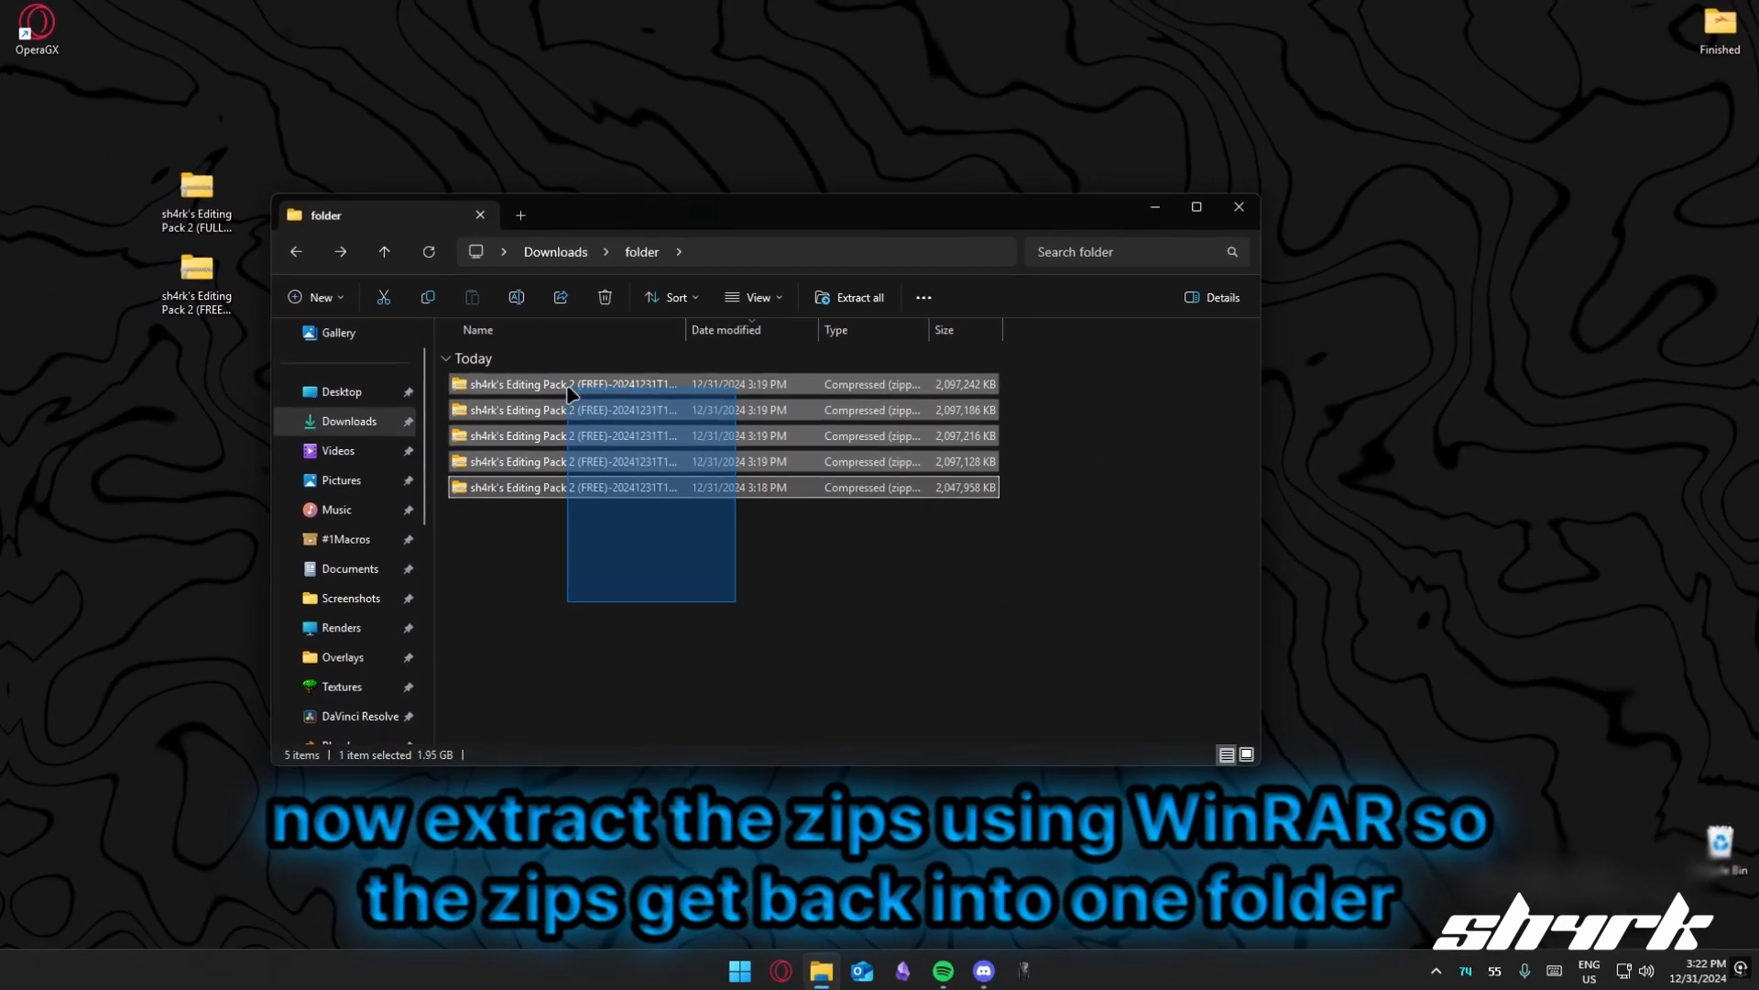
Extract the five zips here with WinRAR, delete them, and enter the extracted pack folder.
right_click(569, 385)
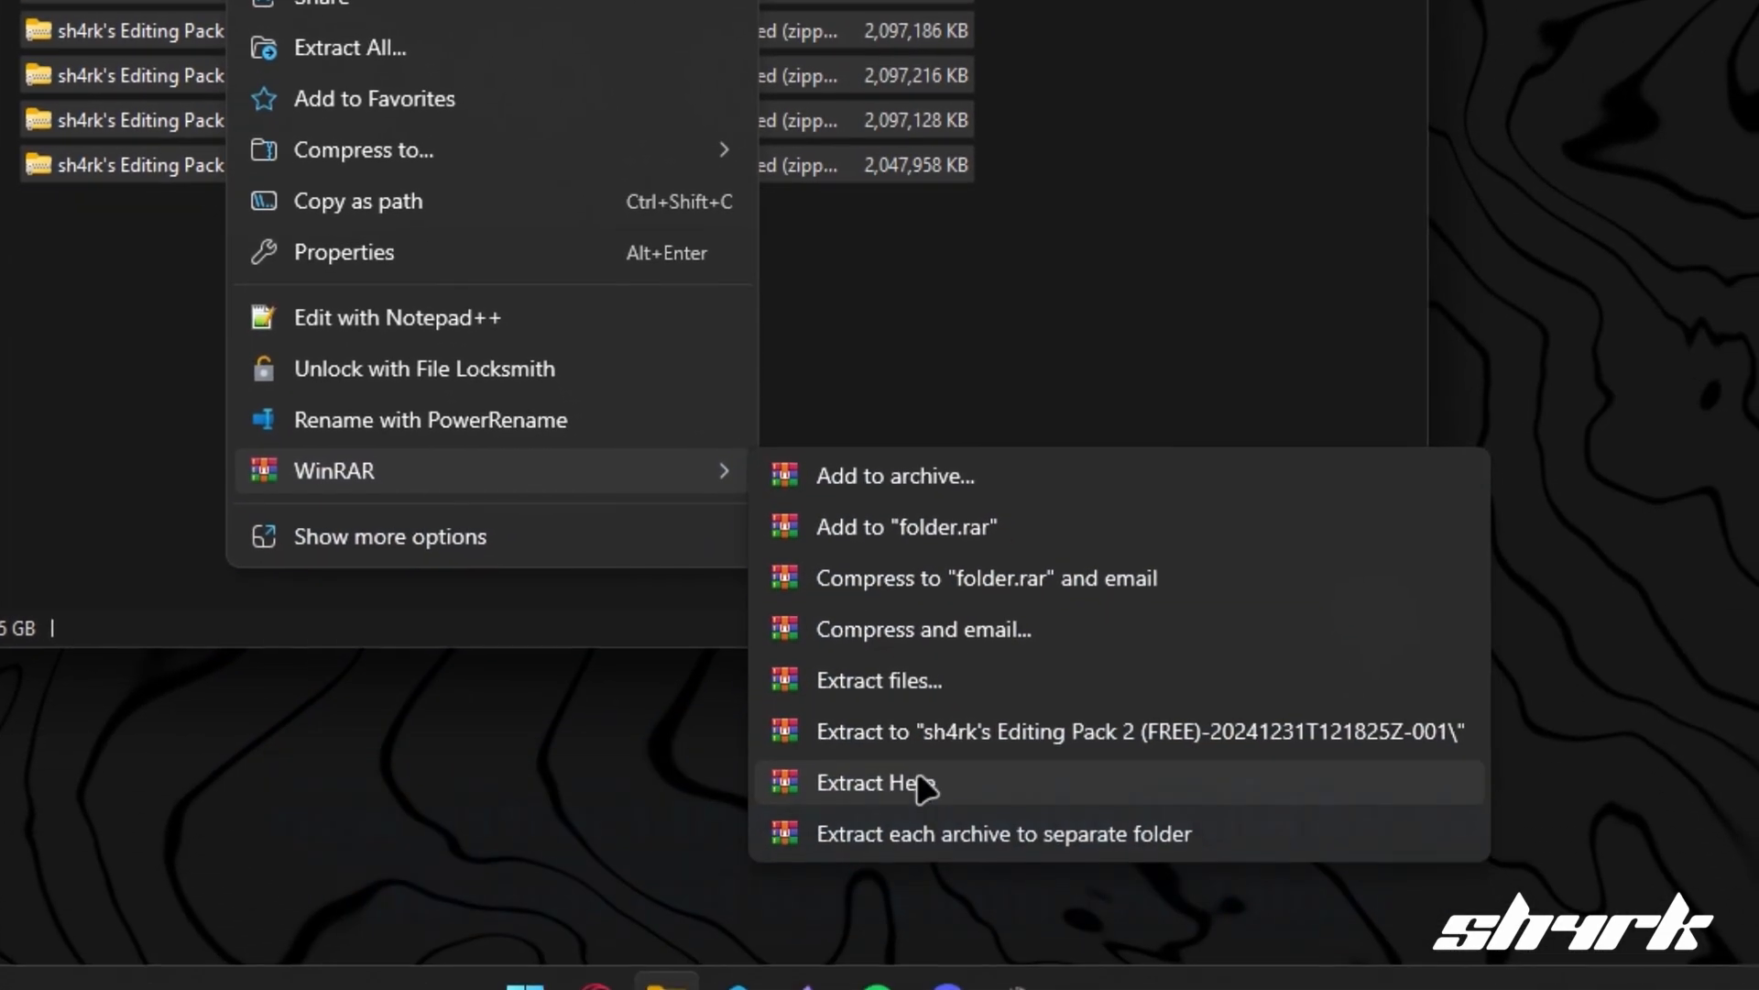
left_click(876, 783)
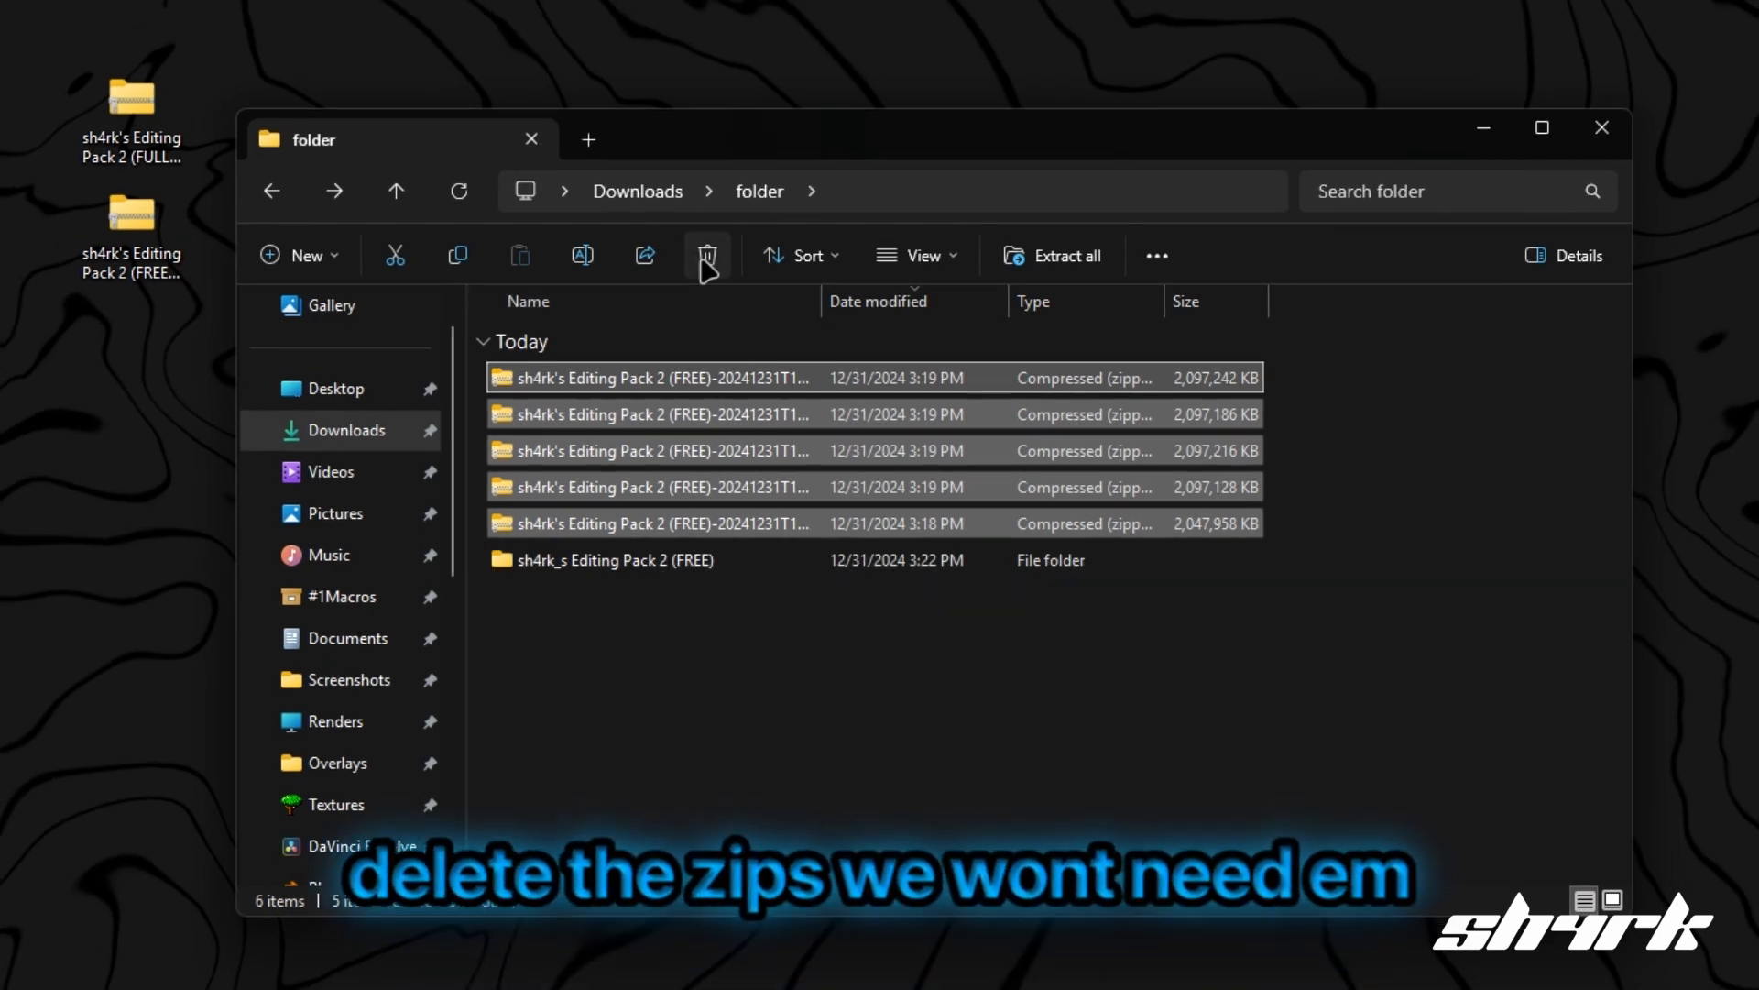
left_click(707, 255)
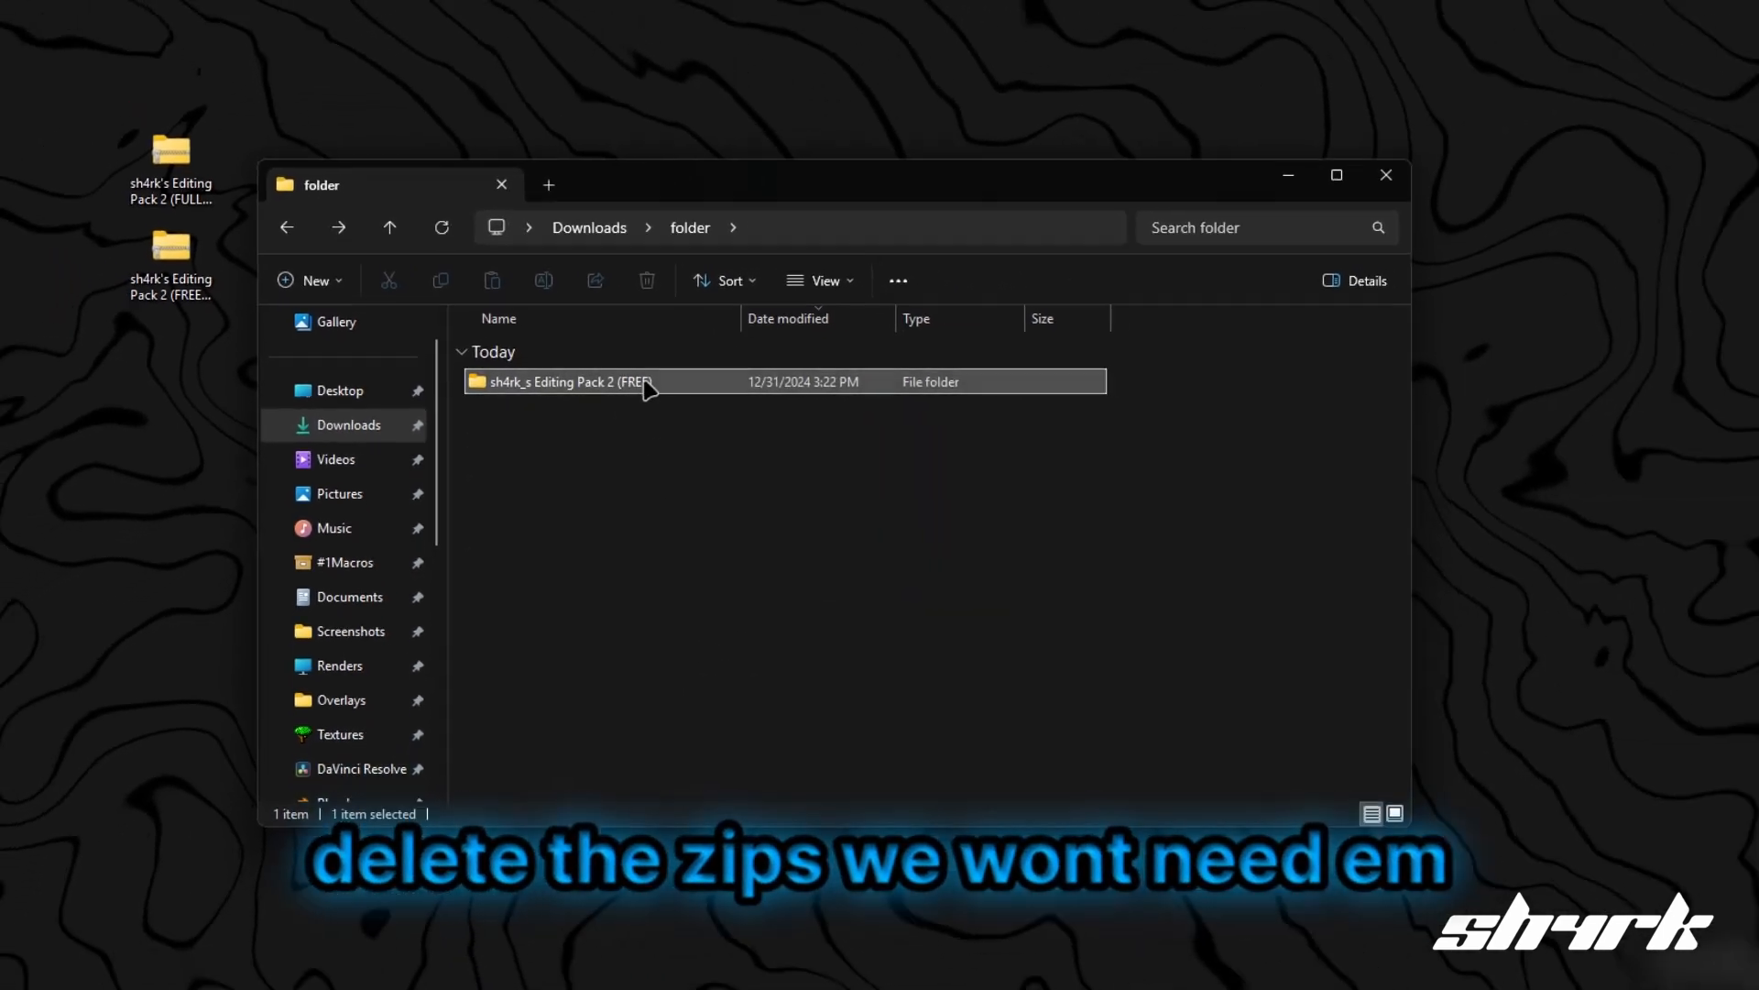
double_click(577, 381)
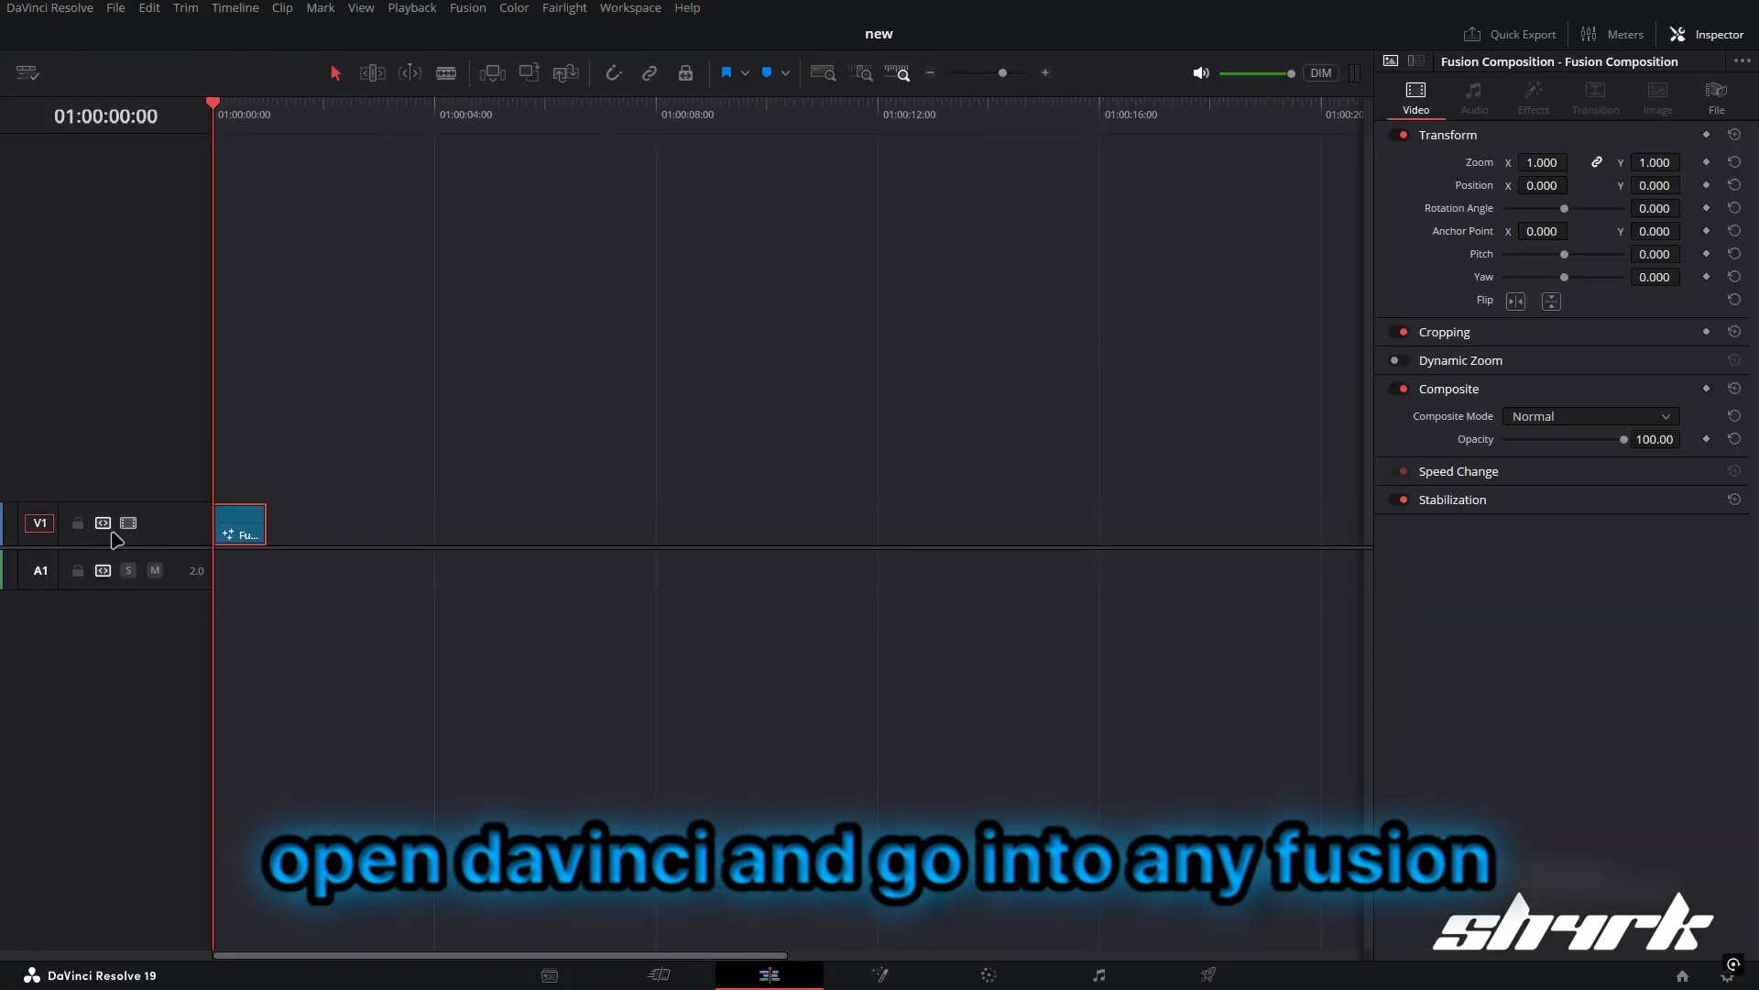
Drag Installer (BETA).lua from the pack's Macros folder into an open Fusion composition.
left_click(876, 974)
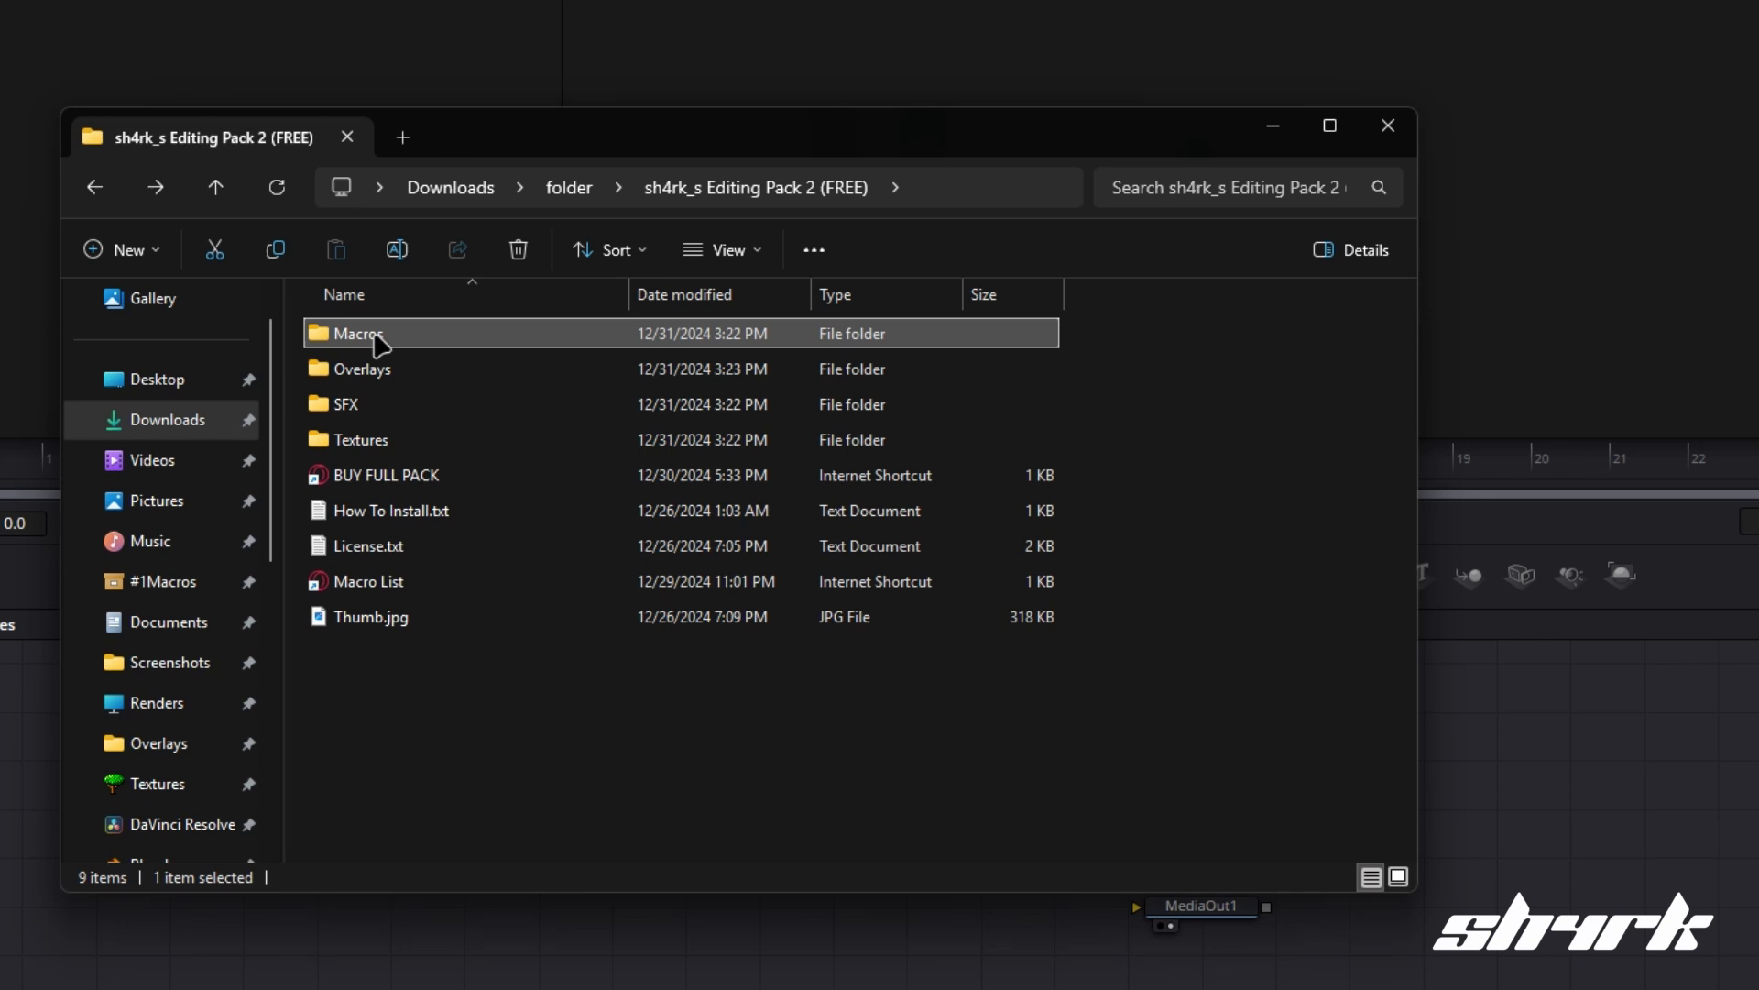
double_click(359, 333)
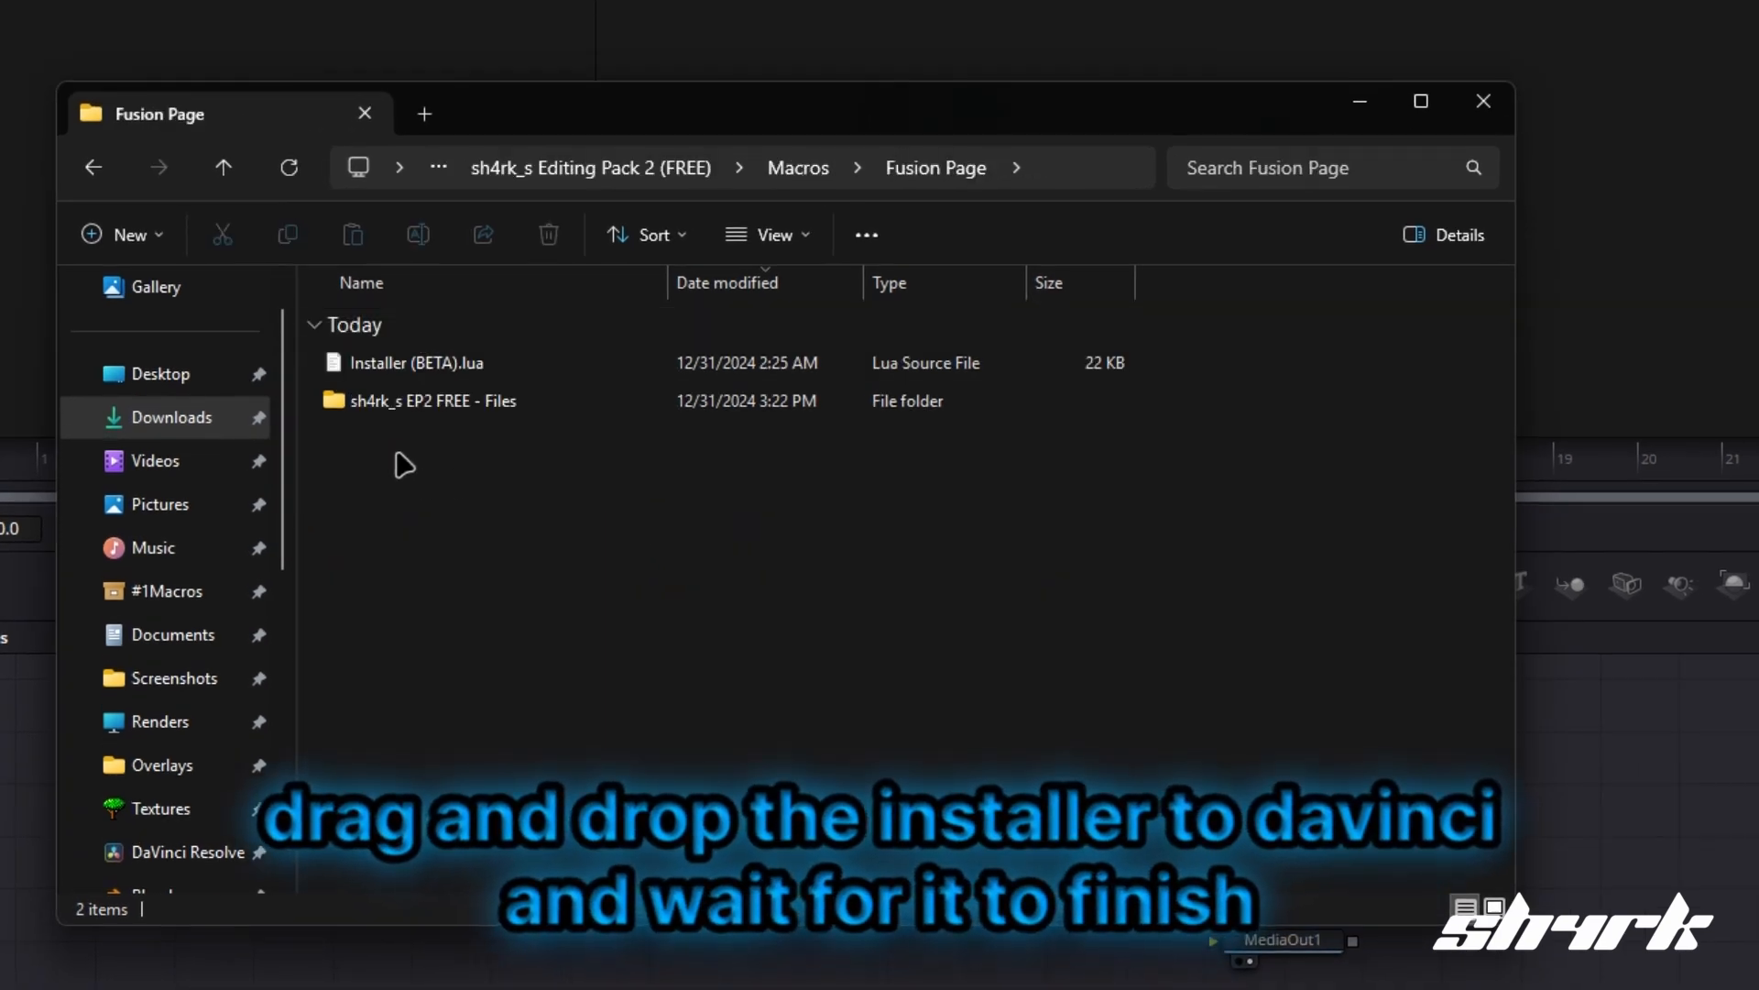
left_click_drag(409, 363, 583, 667)
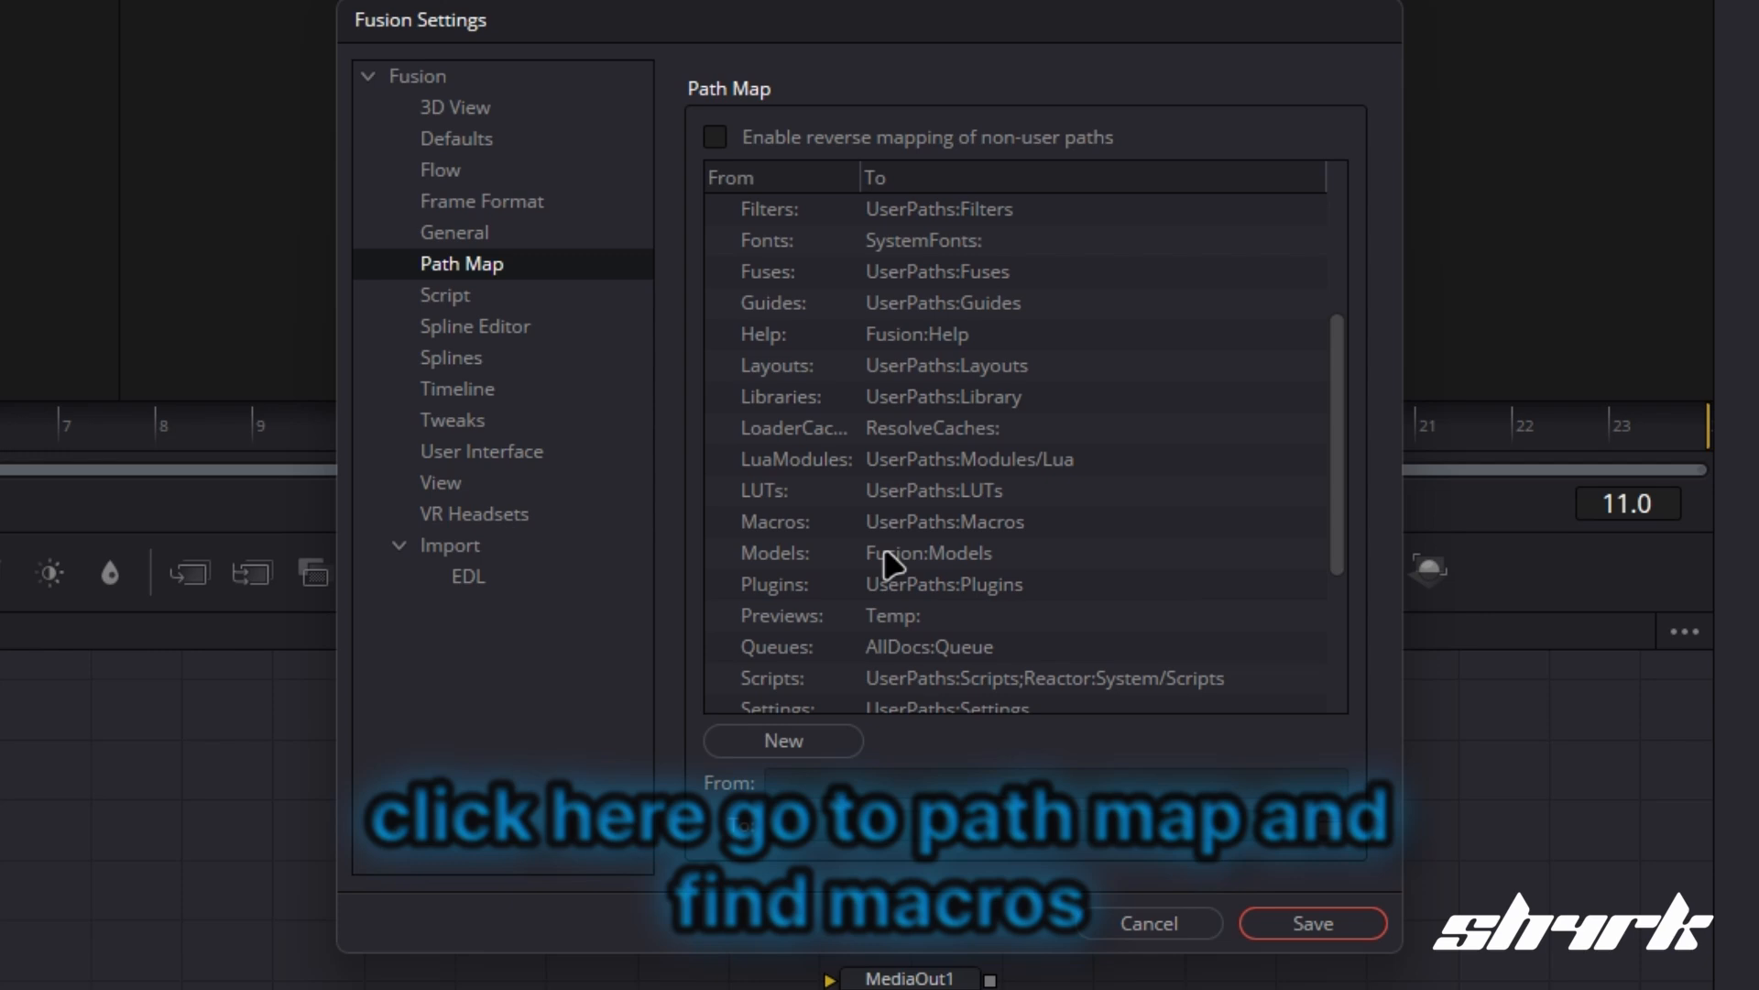
Browse the Macros path-map location and confirm a sh4rk folder exists there.
left_click(788, 521)
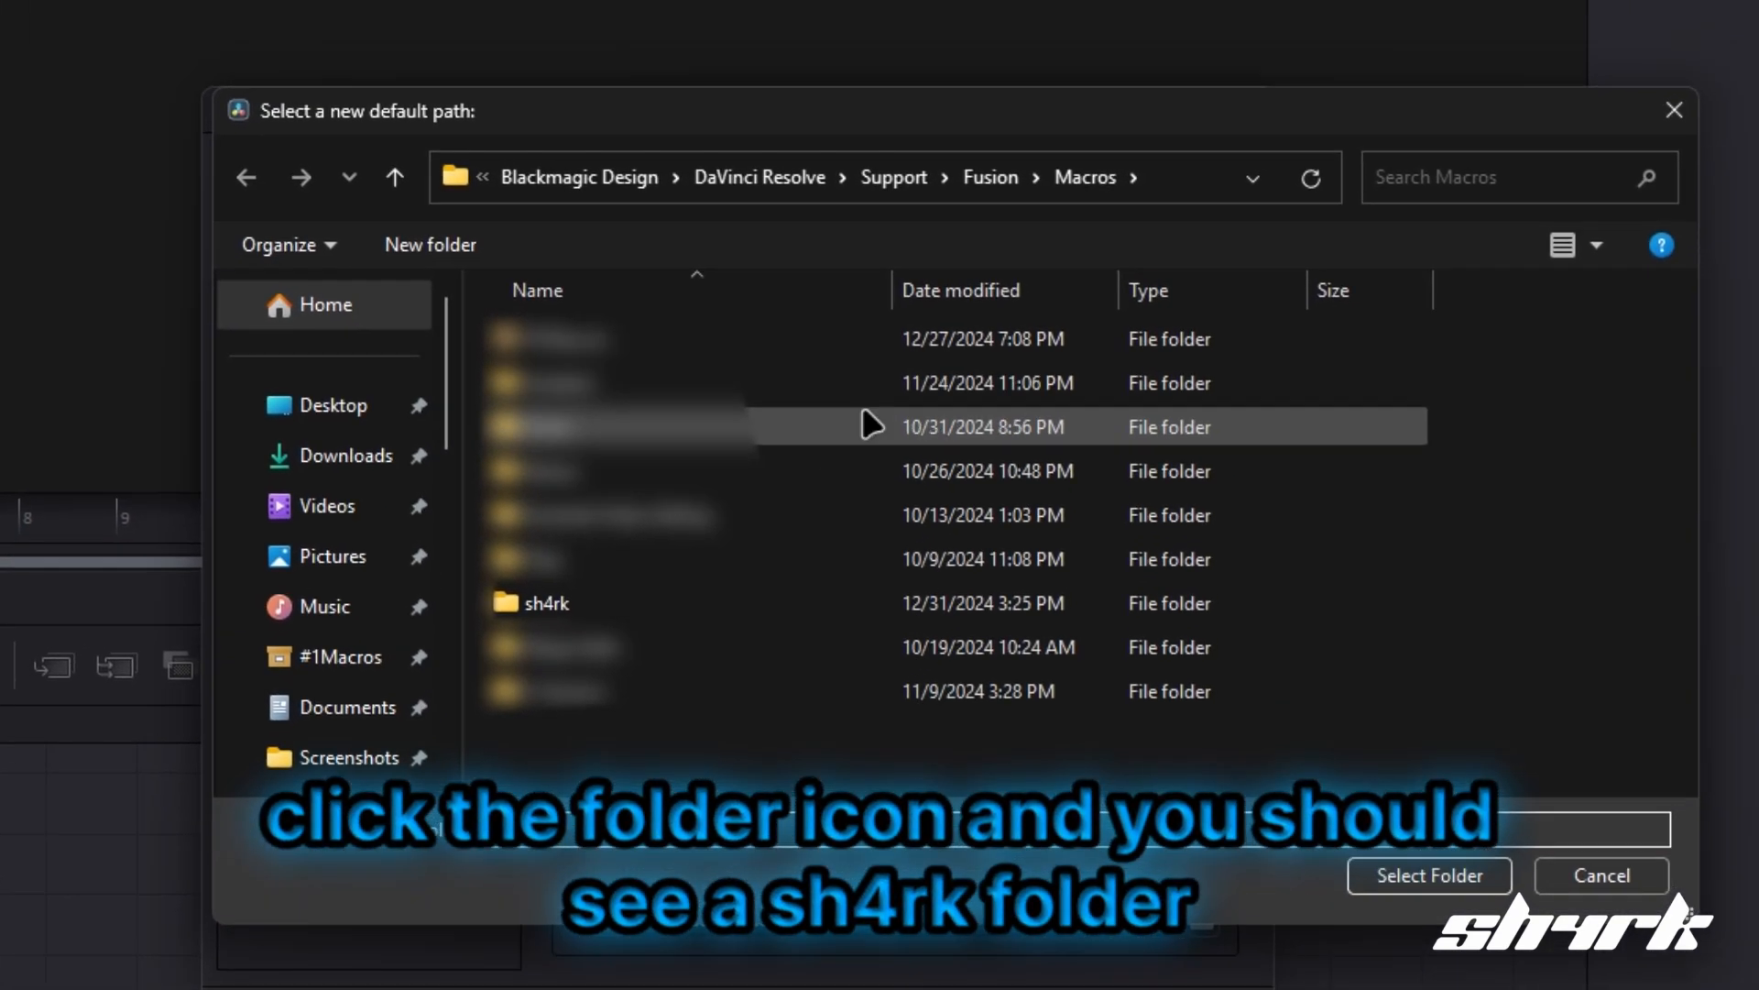
double_click(548, 605)
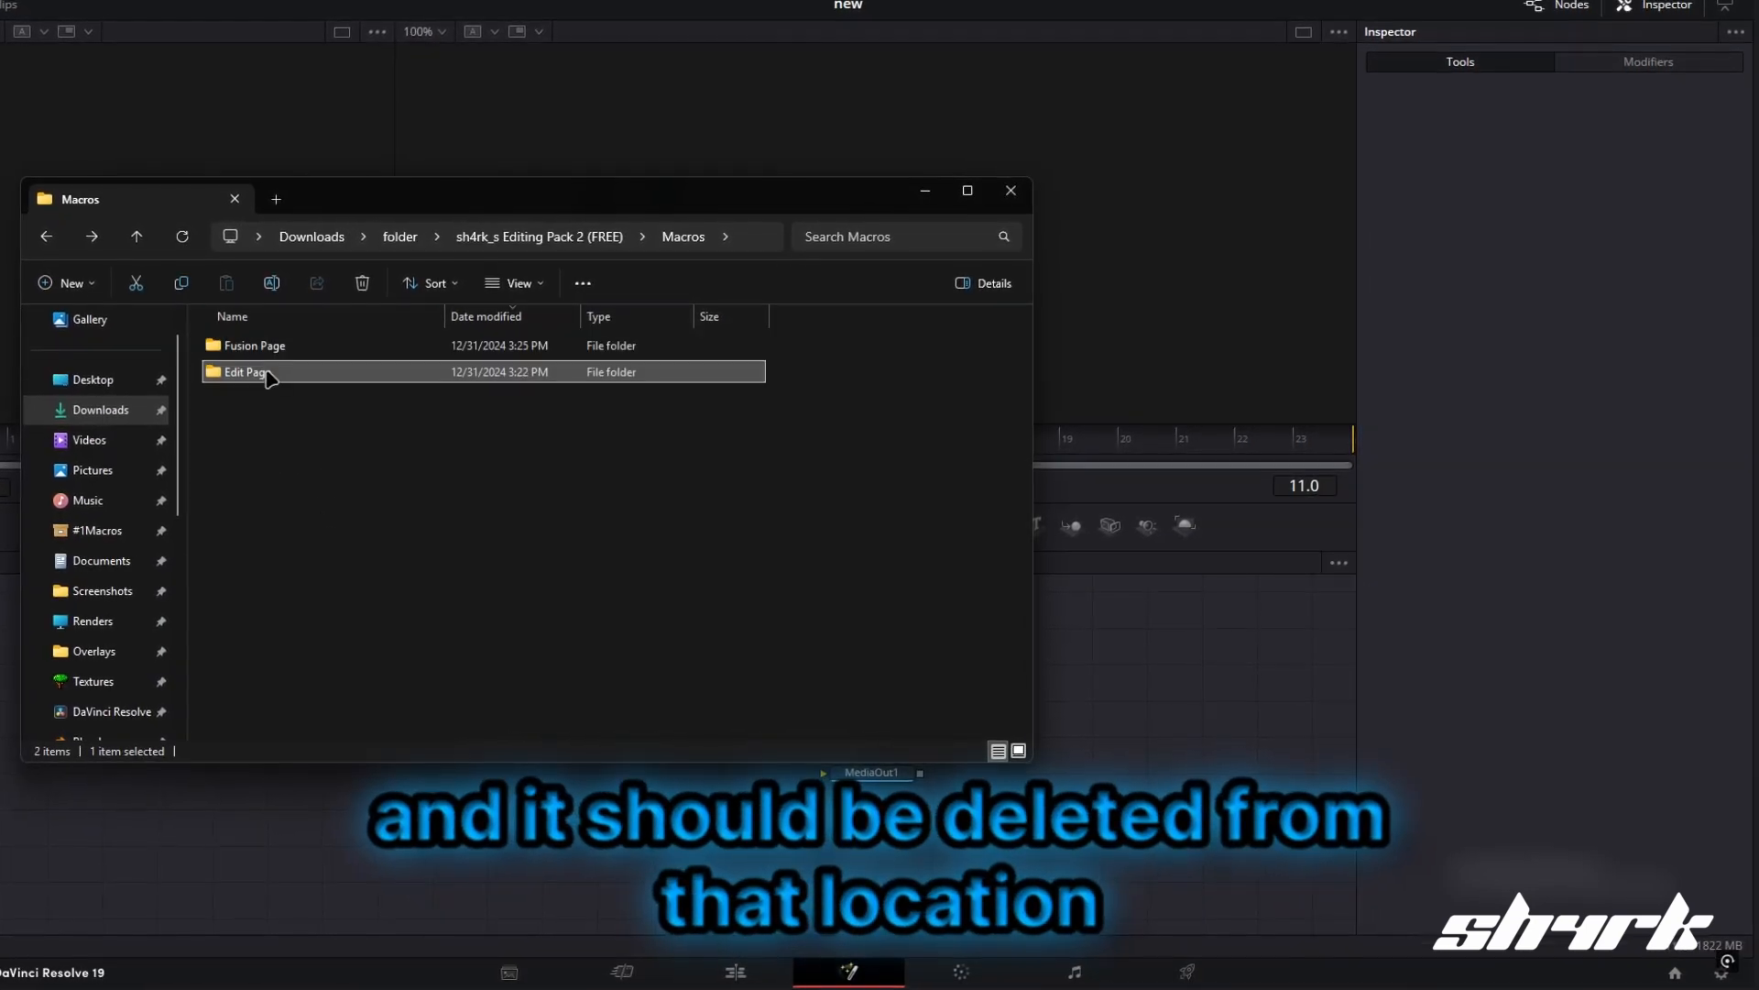
Install the sh4rk_s Editing Pack 2 FREE (Edit Page) .drfx bundle and confirm the prompt.
double_click(244, 372)
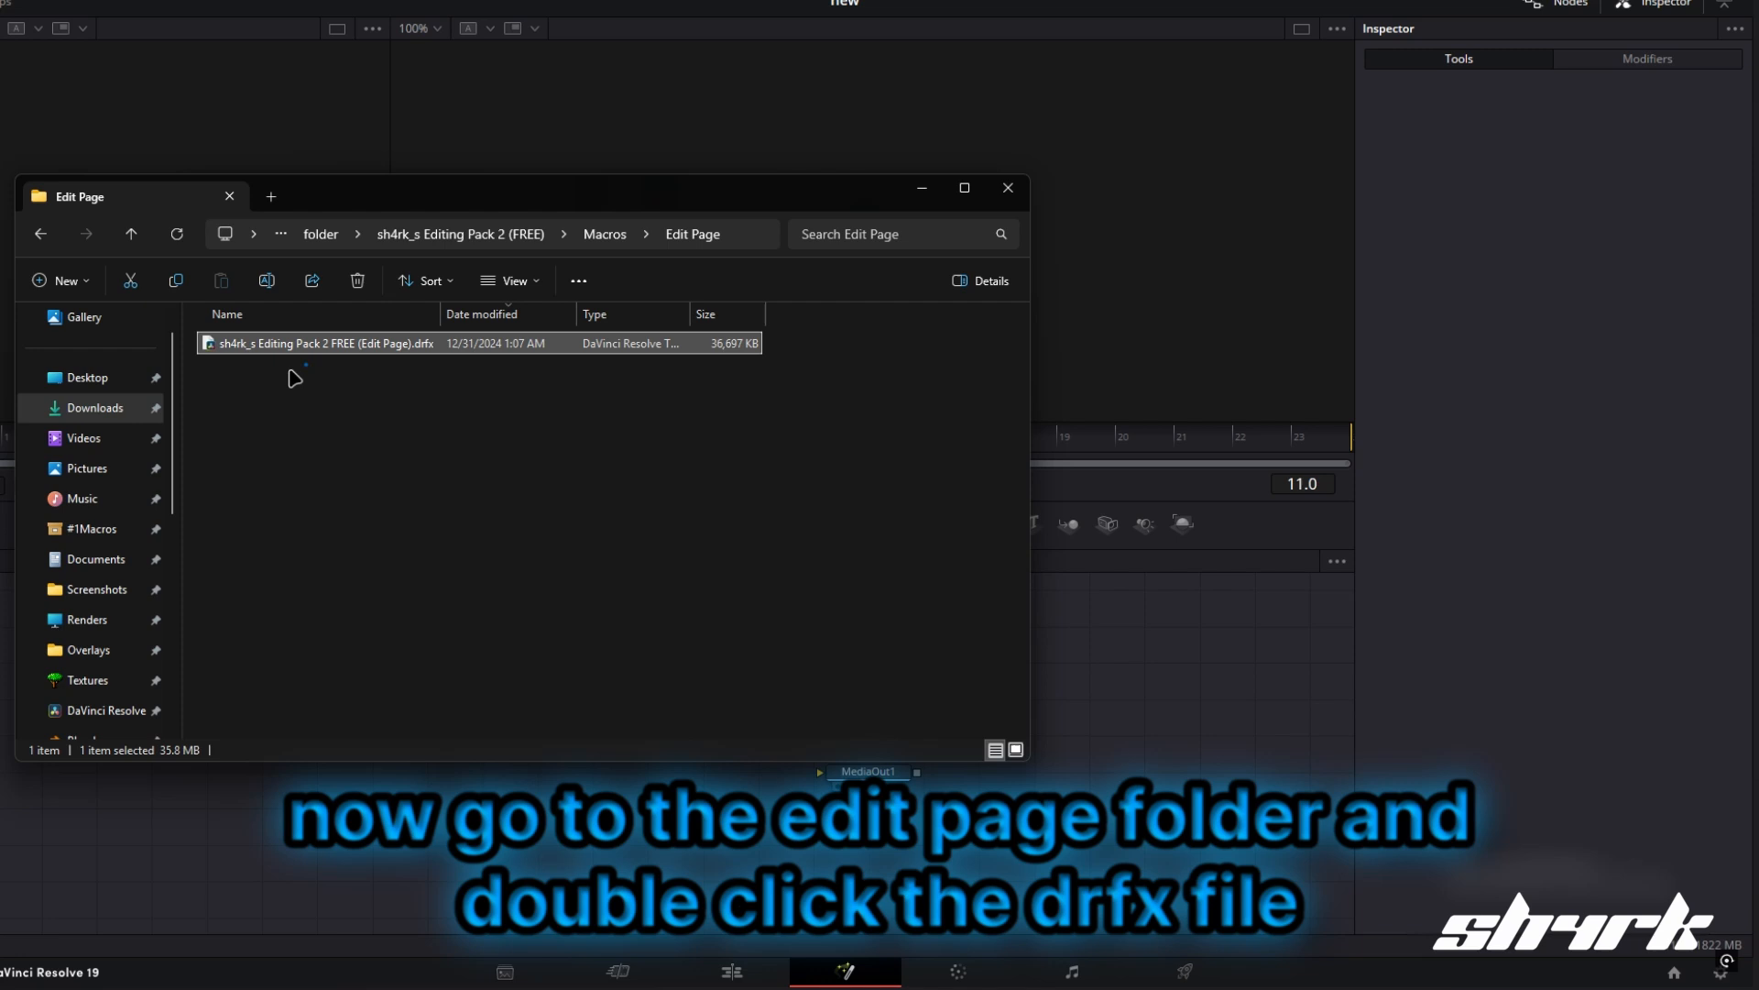
double_click(321, 343)
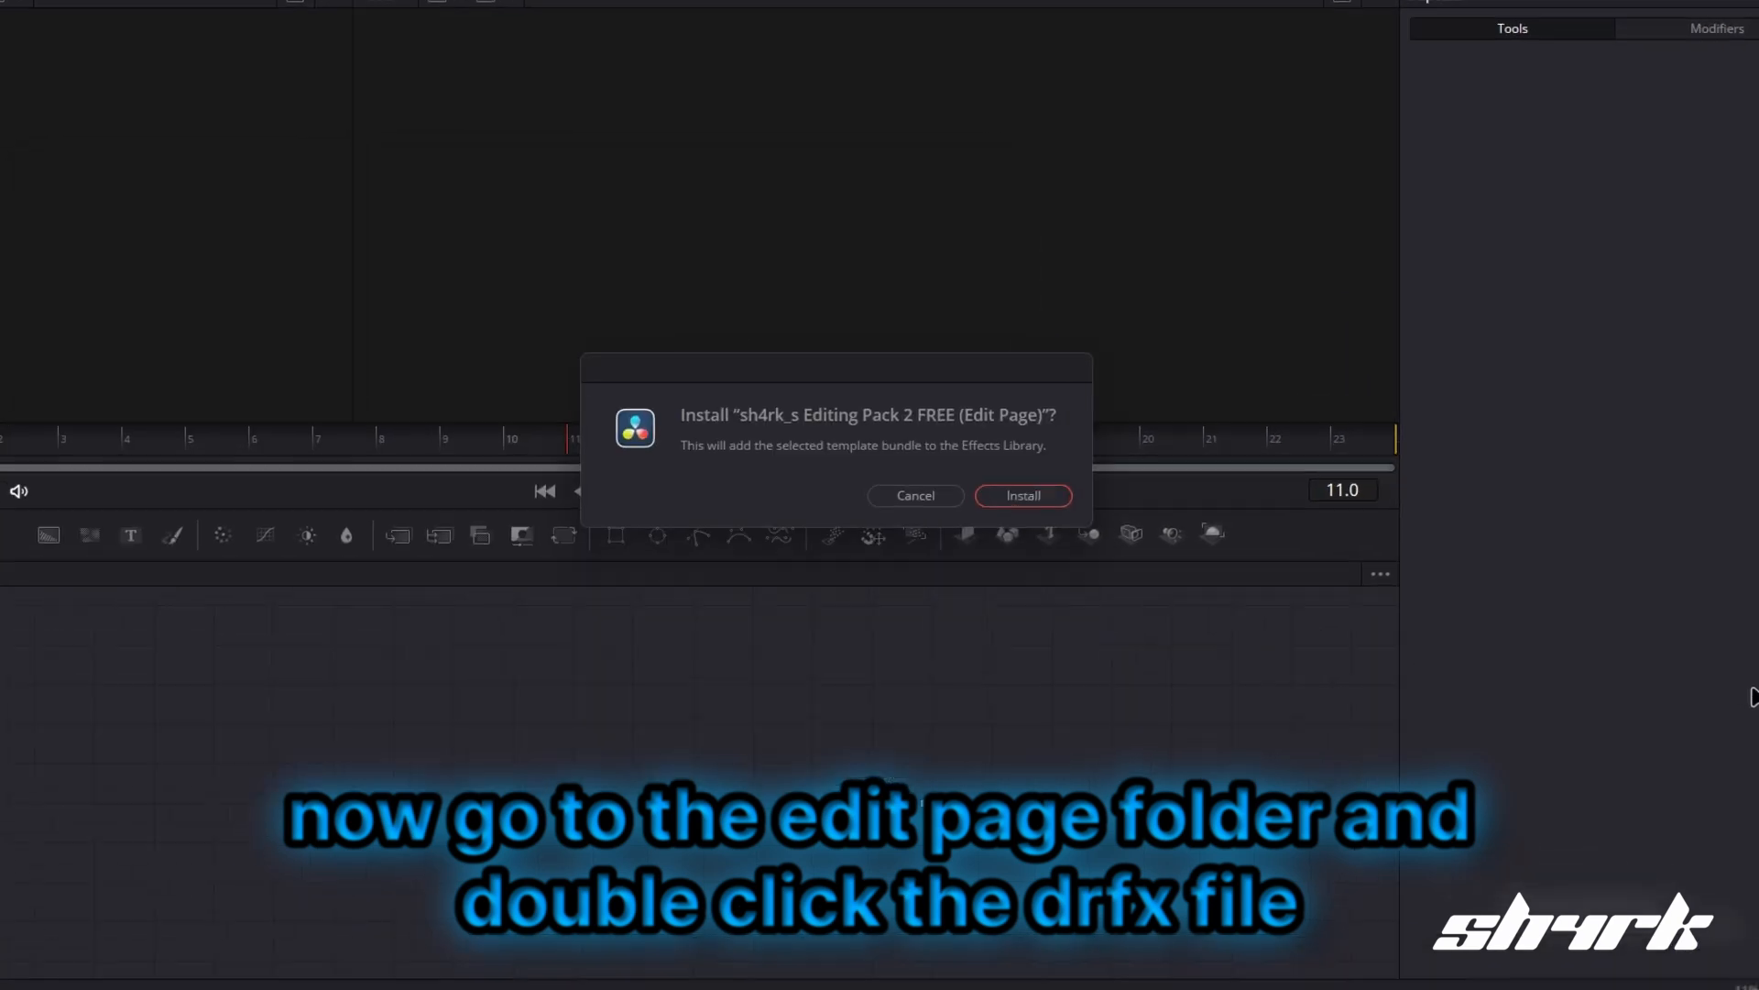
left_click(1023, 494)
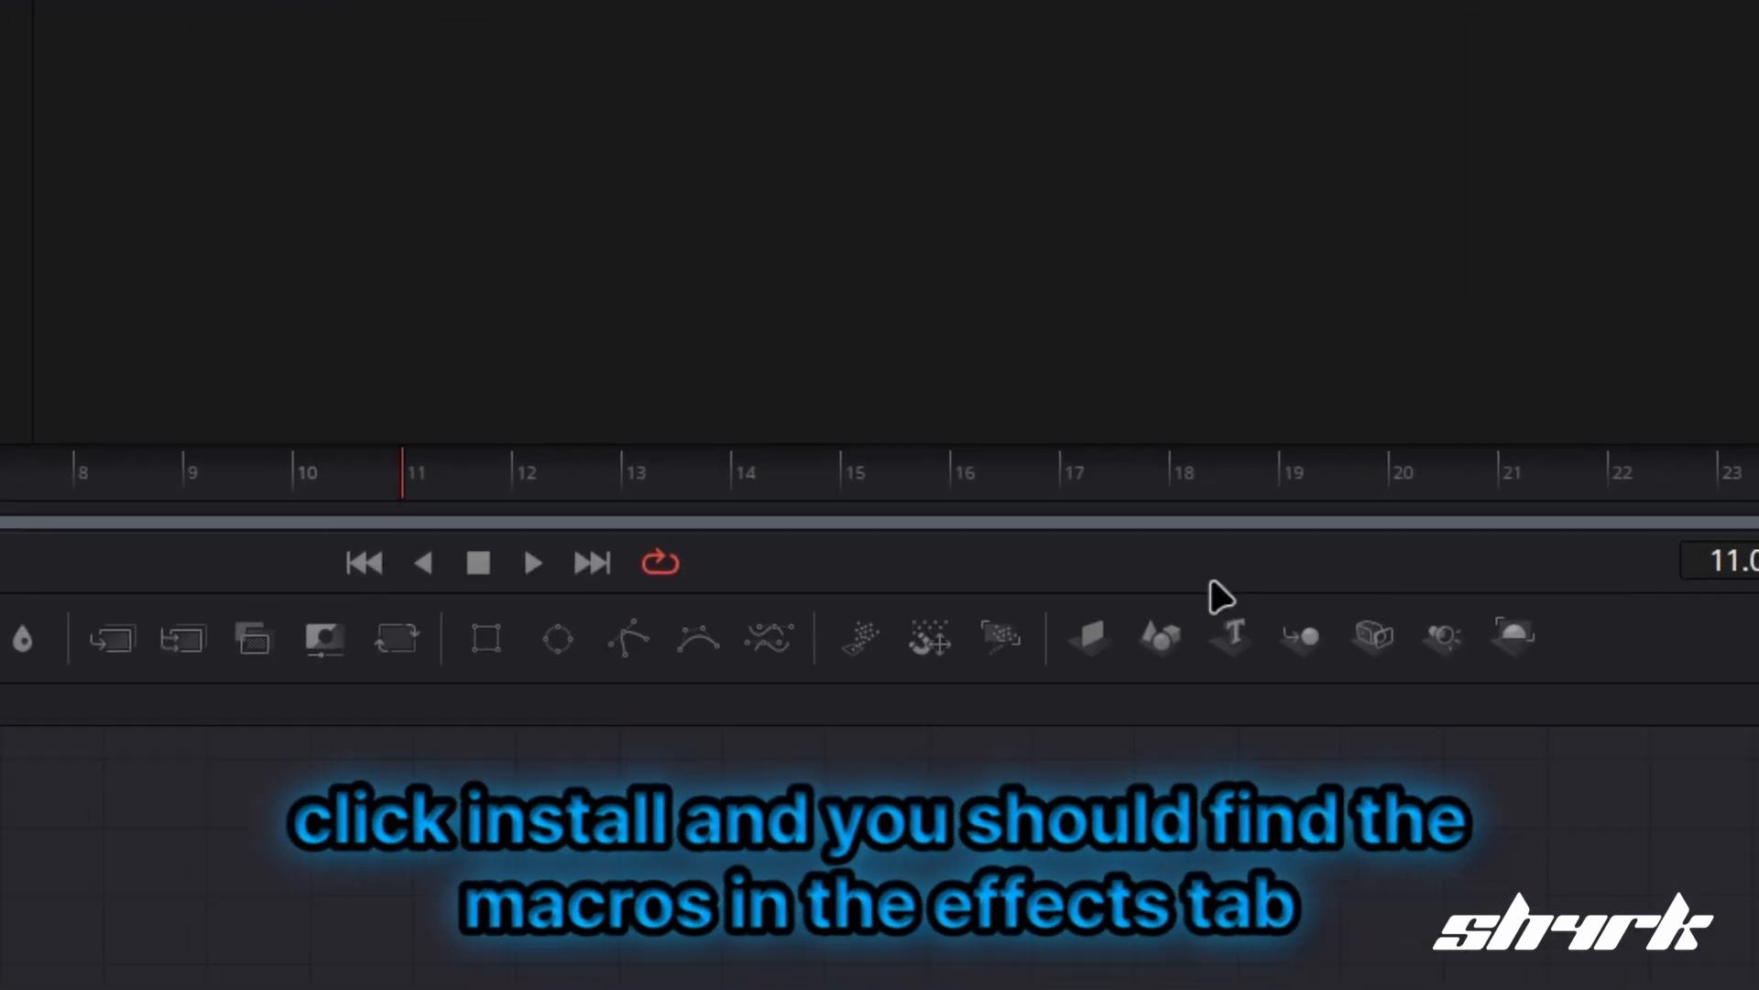